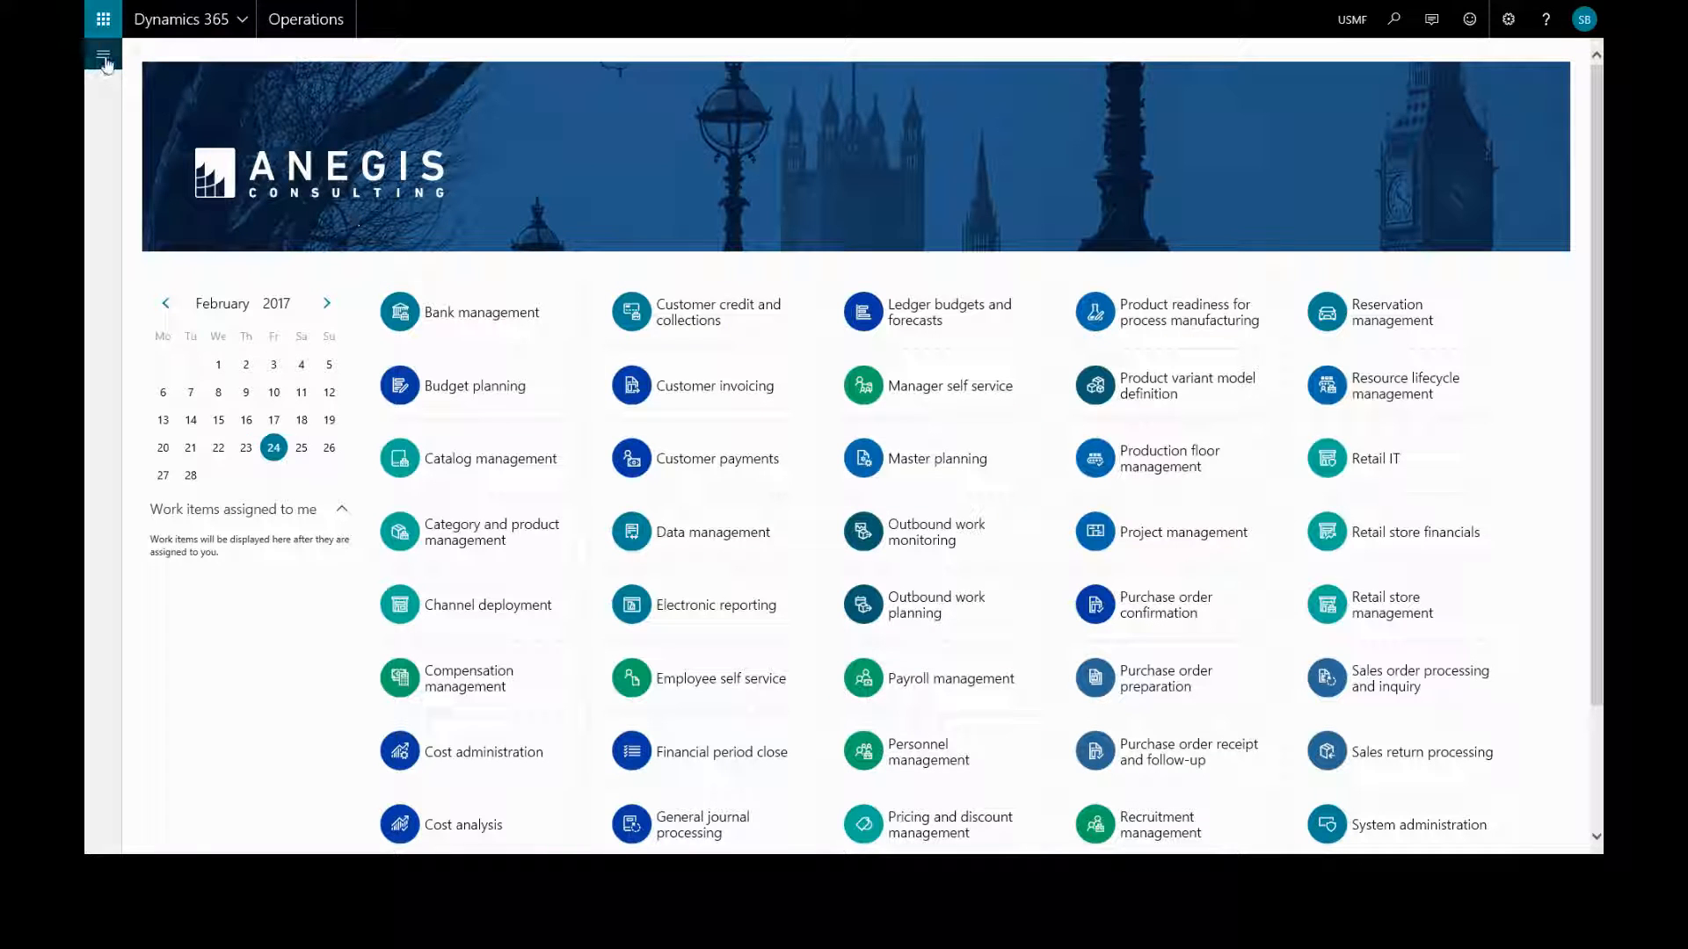
- Go to Sales and marketing and open the All sales orders list
left_click(104, 60)
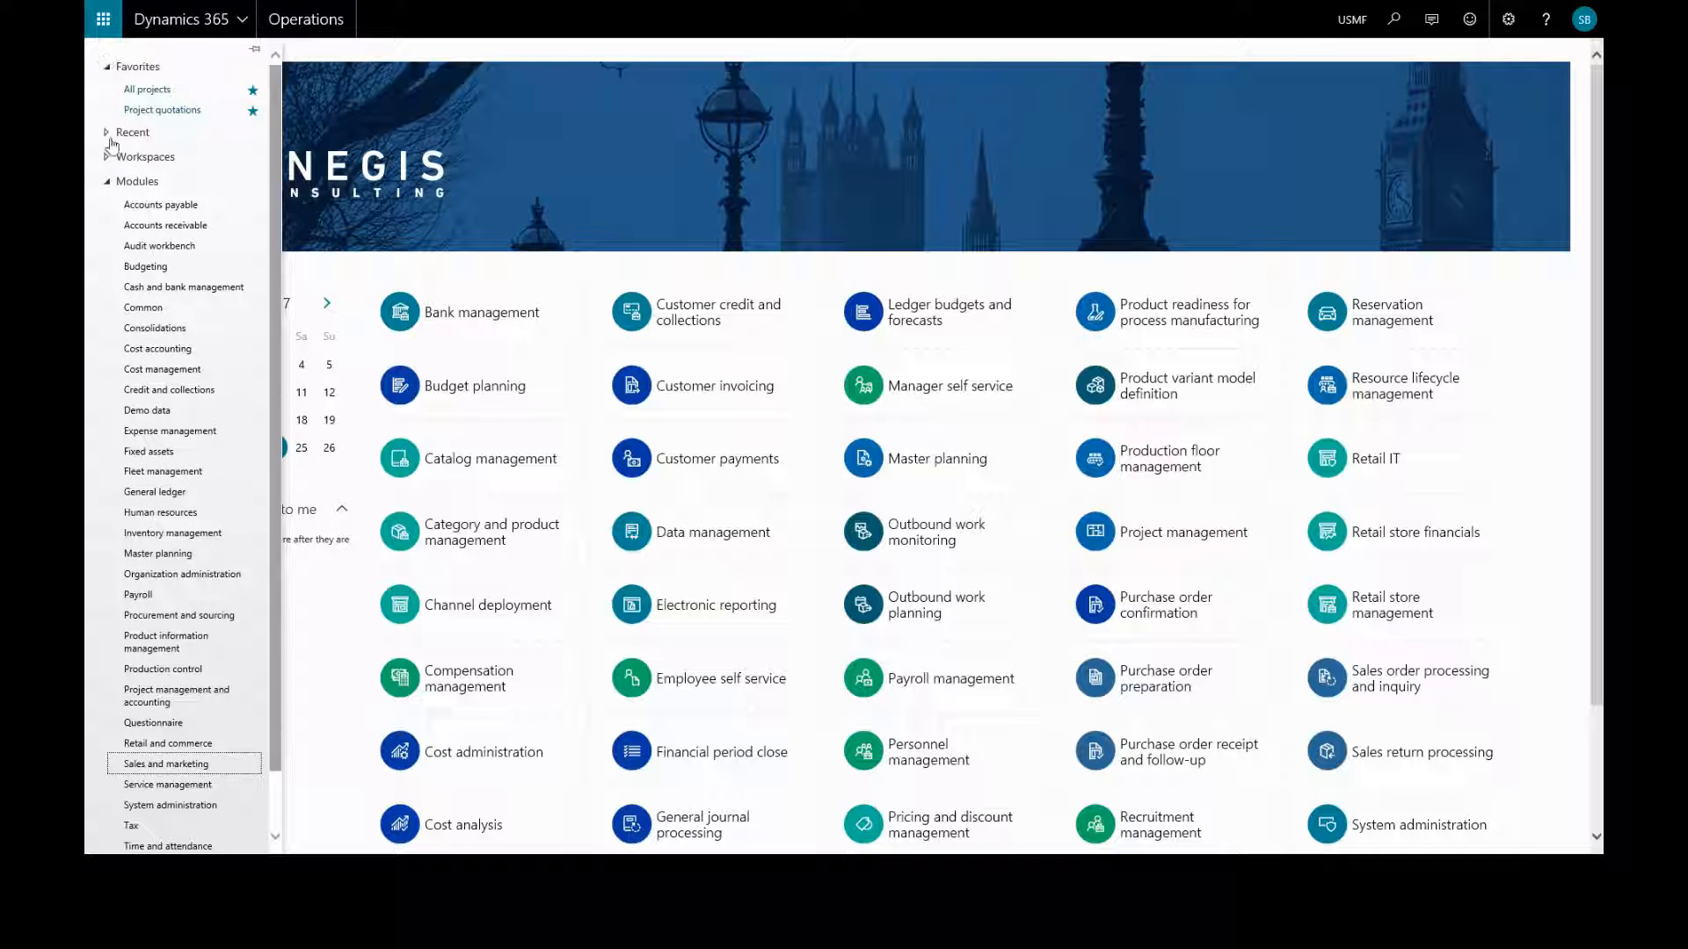
left_click(164, 225)
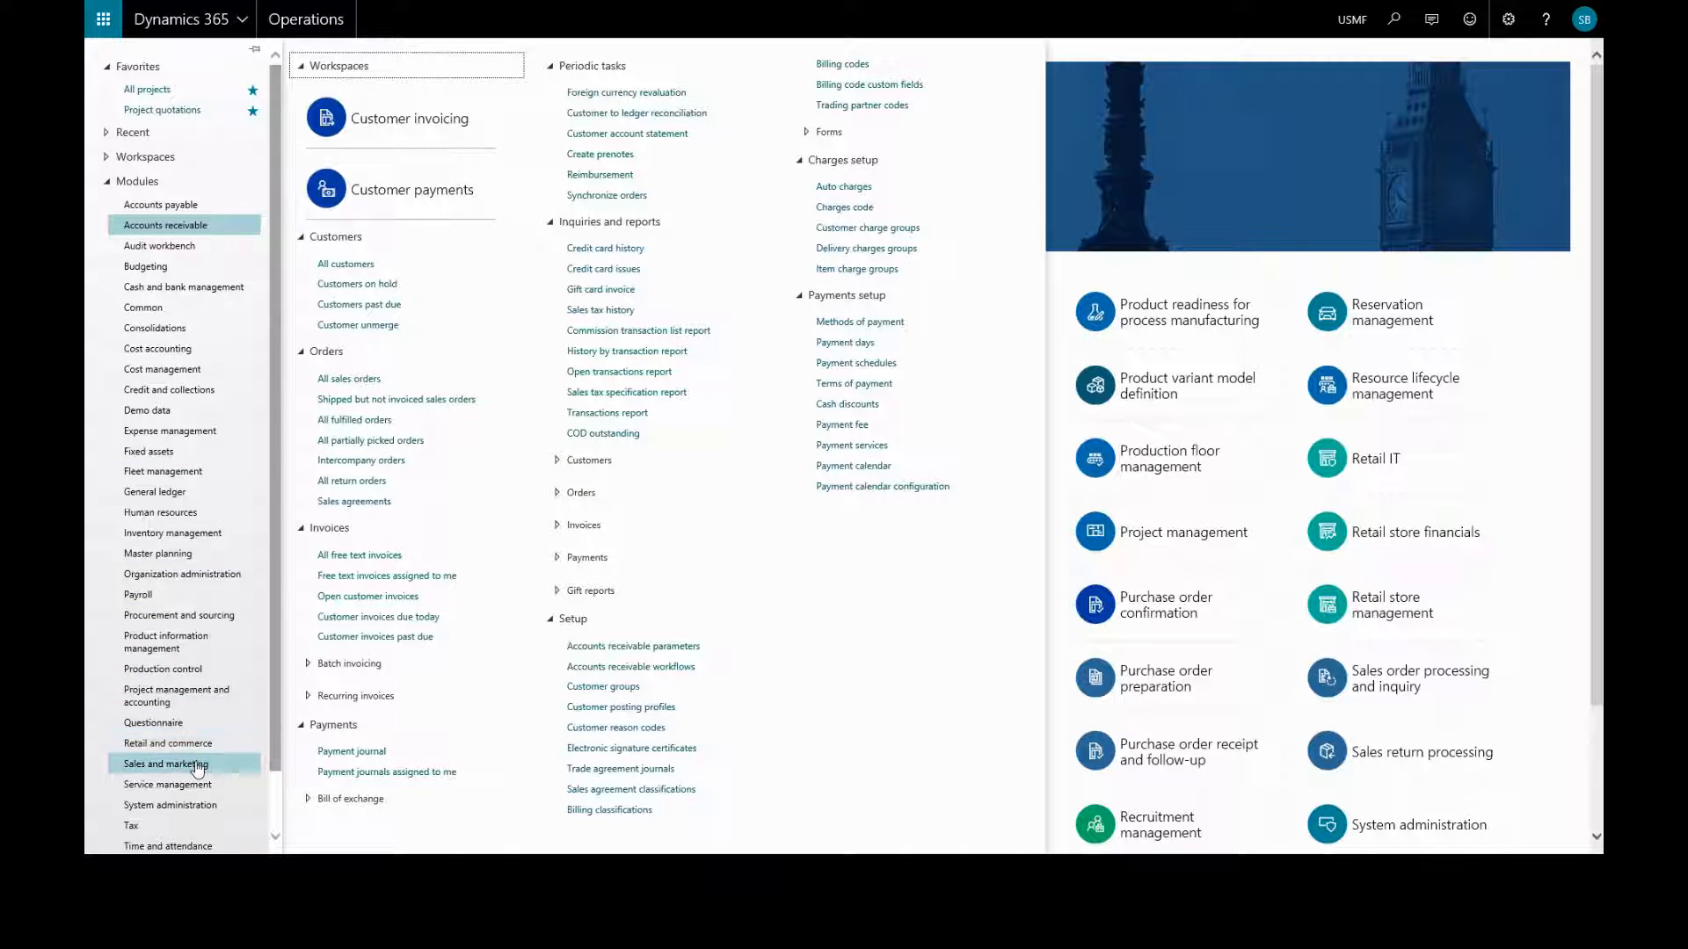
left_click(164, 764)
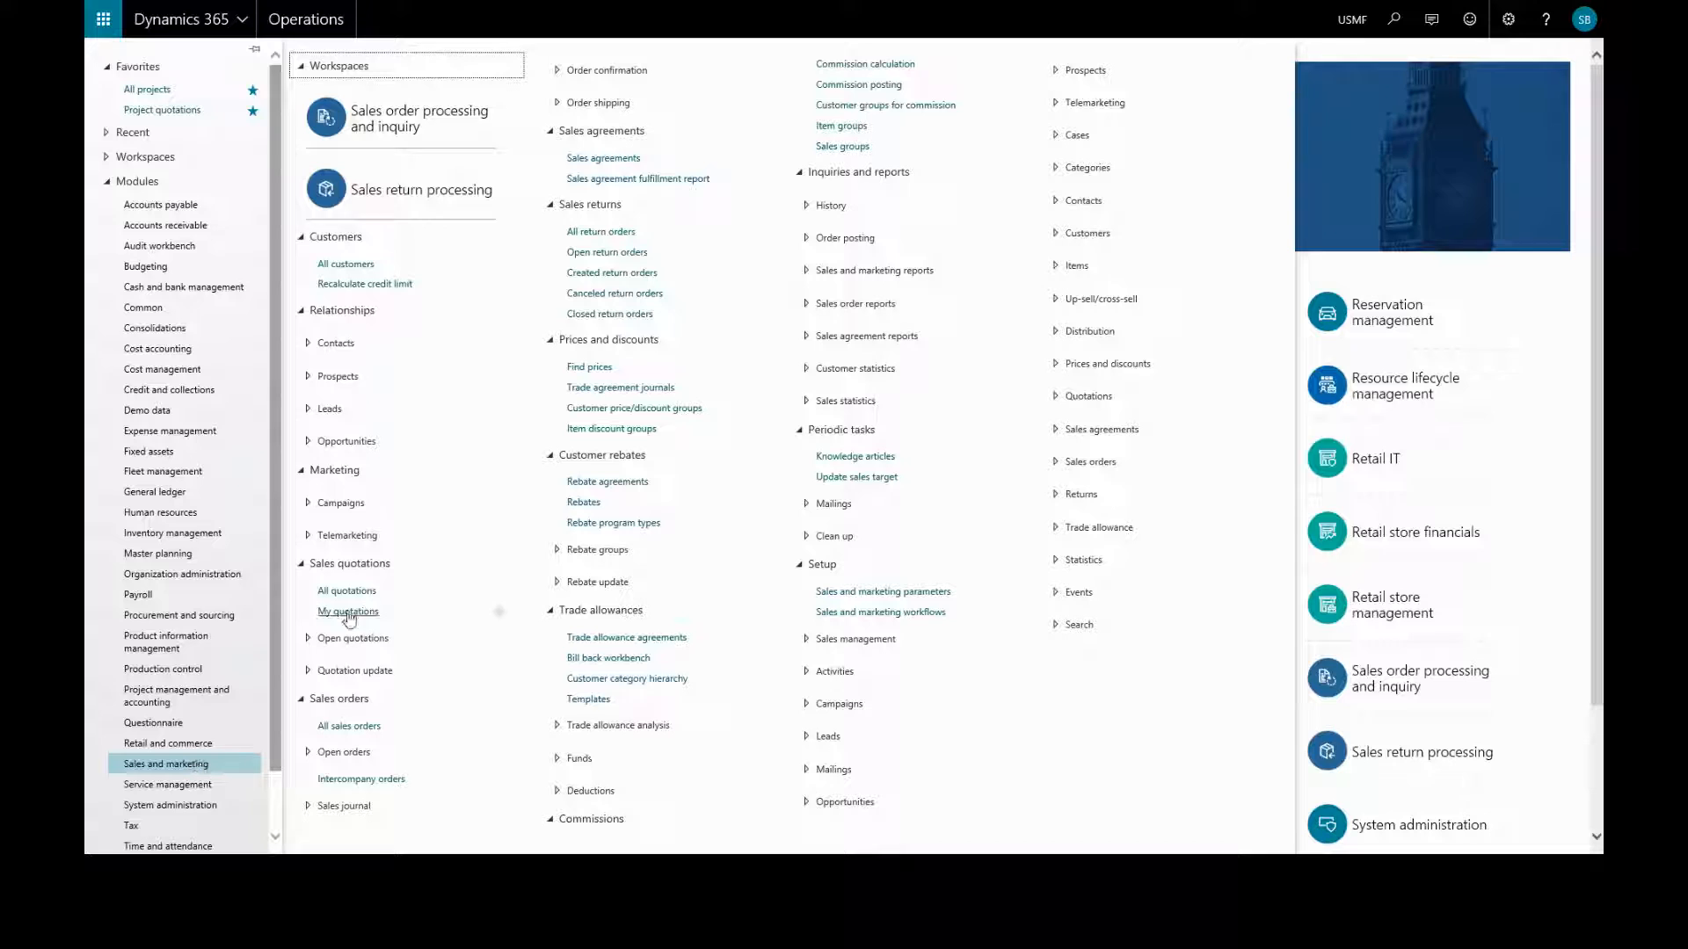
left_click(349, 726)
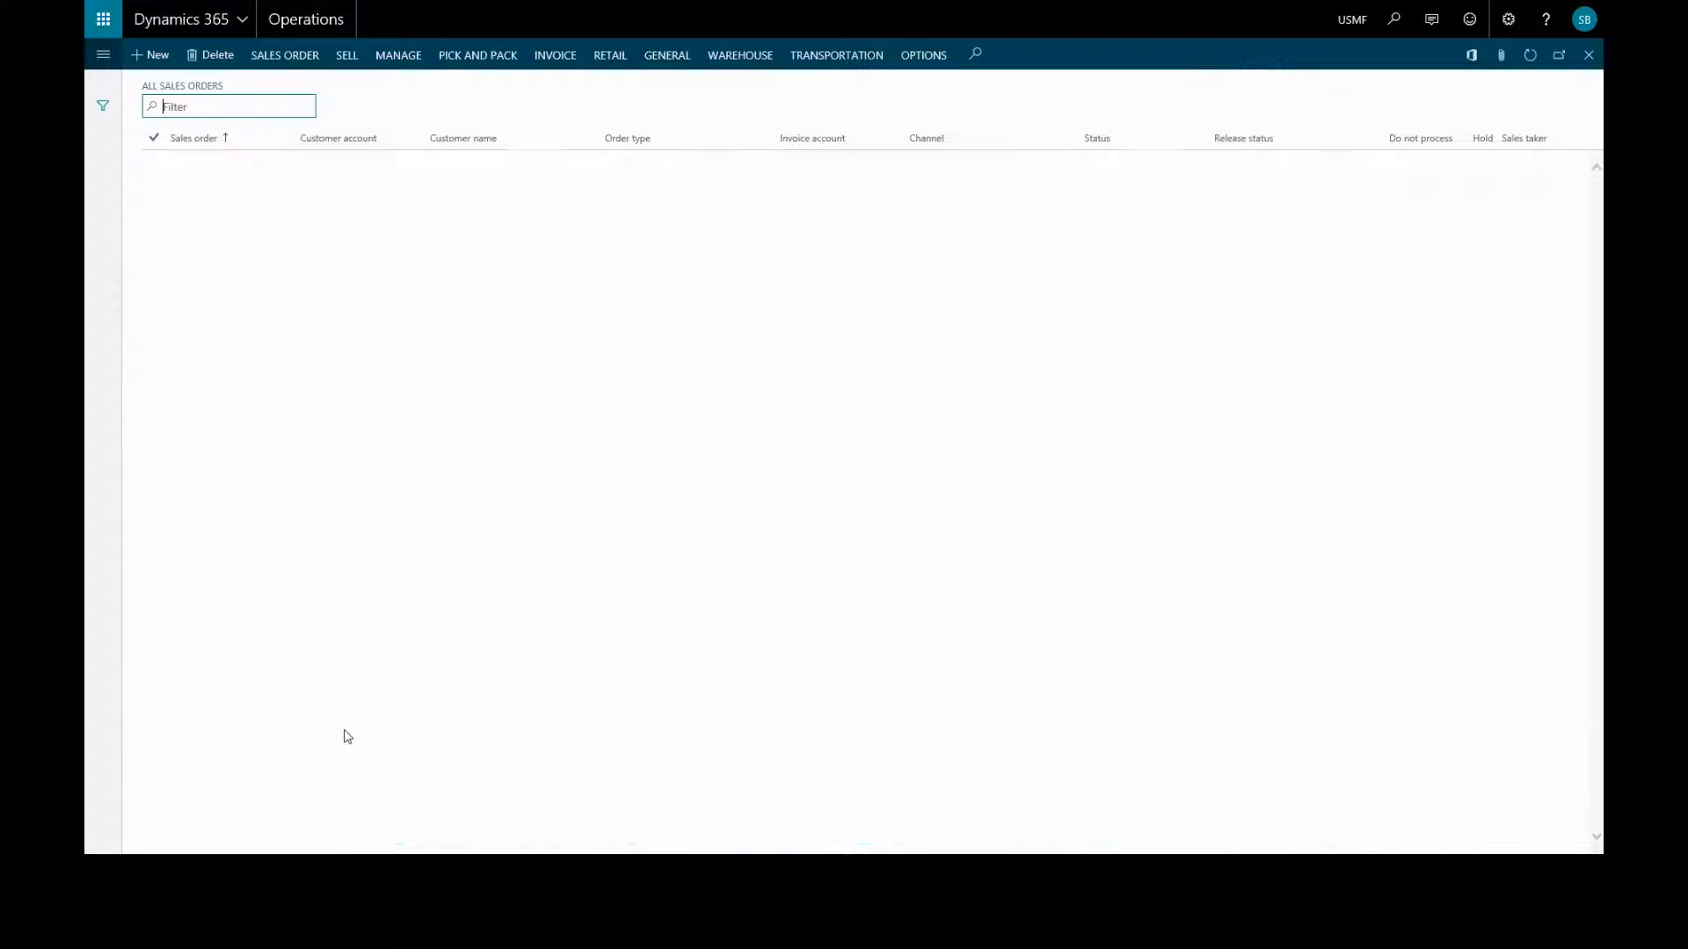
- Create a new sales order for customer account US-003 Forest Wholesales, keeping the defaults
left_click(346, 54)
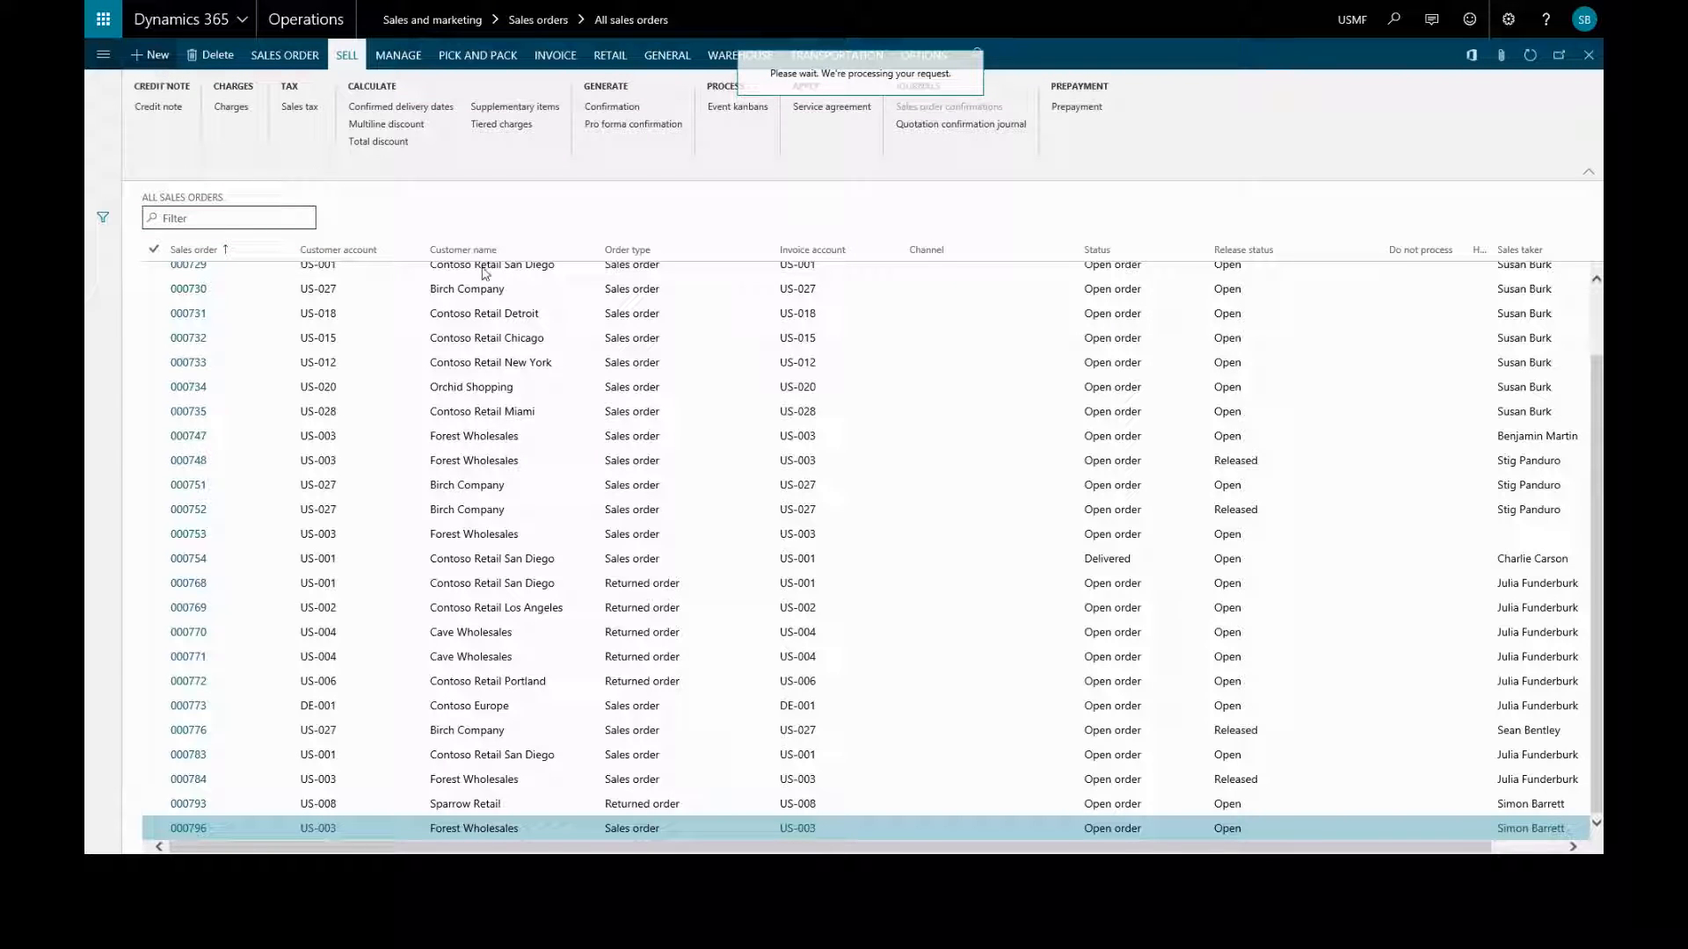
left_click(149, 55)
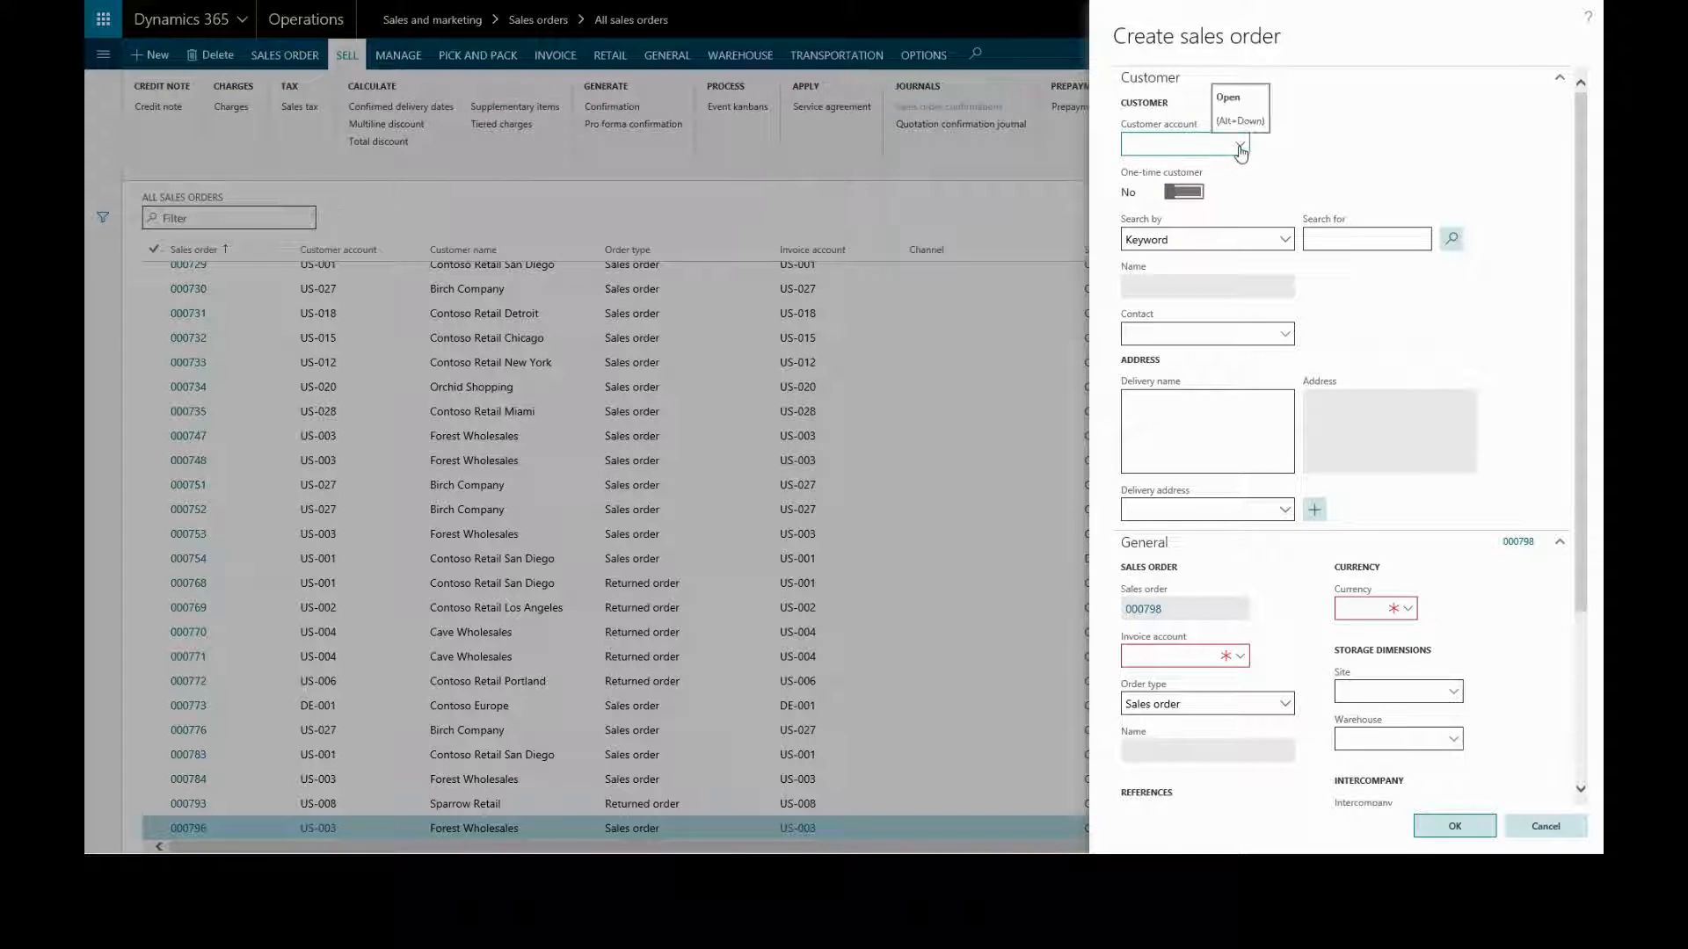
left_click(1239, 146)
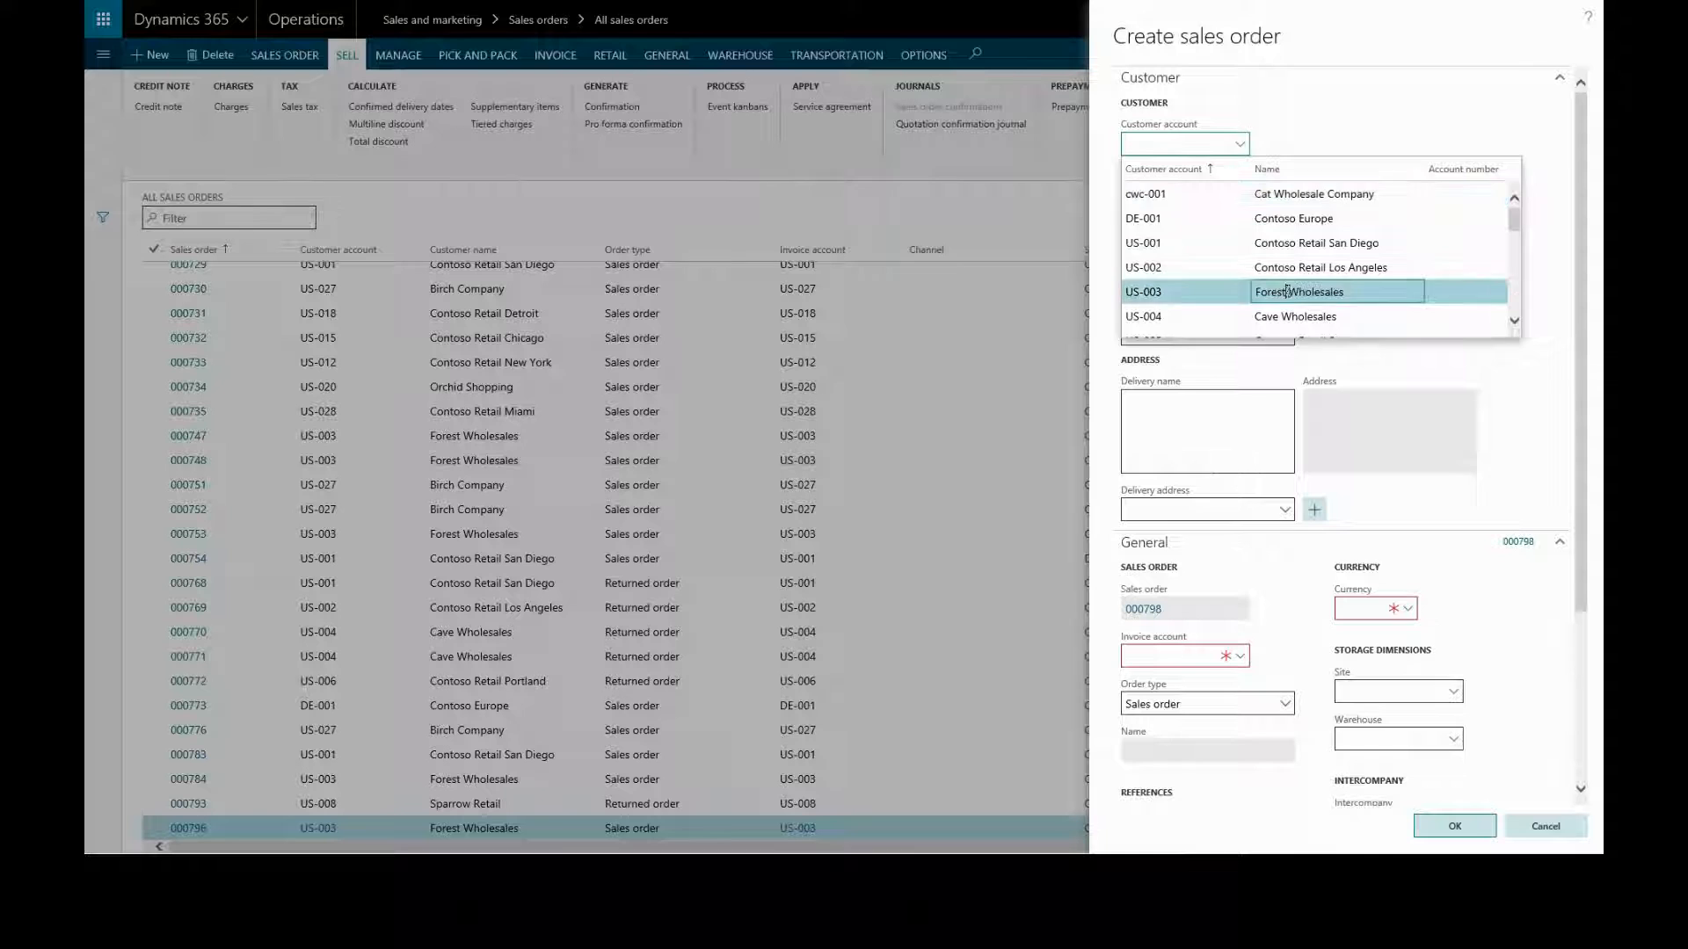
left_click(1297, 291)
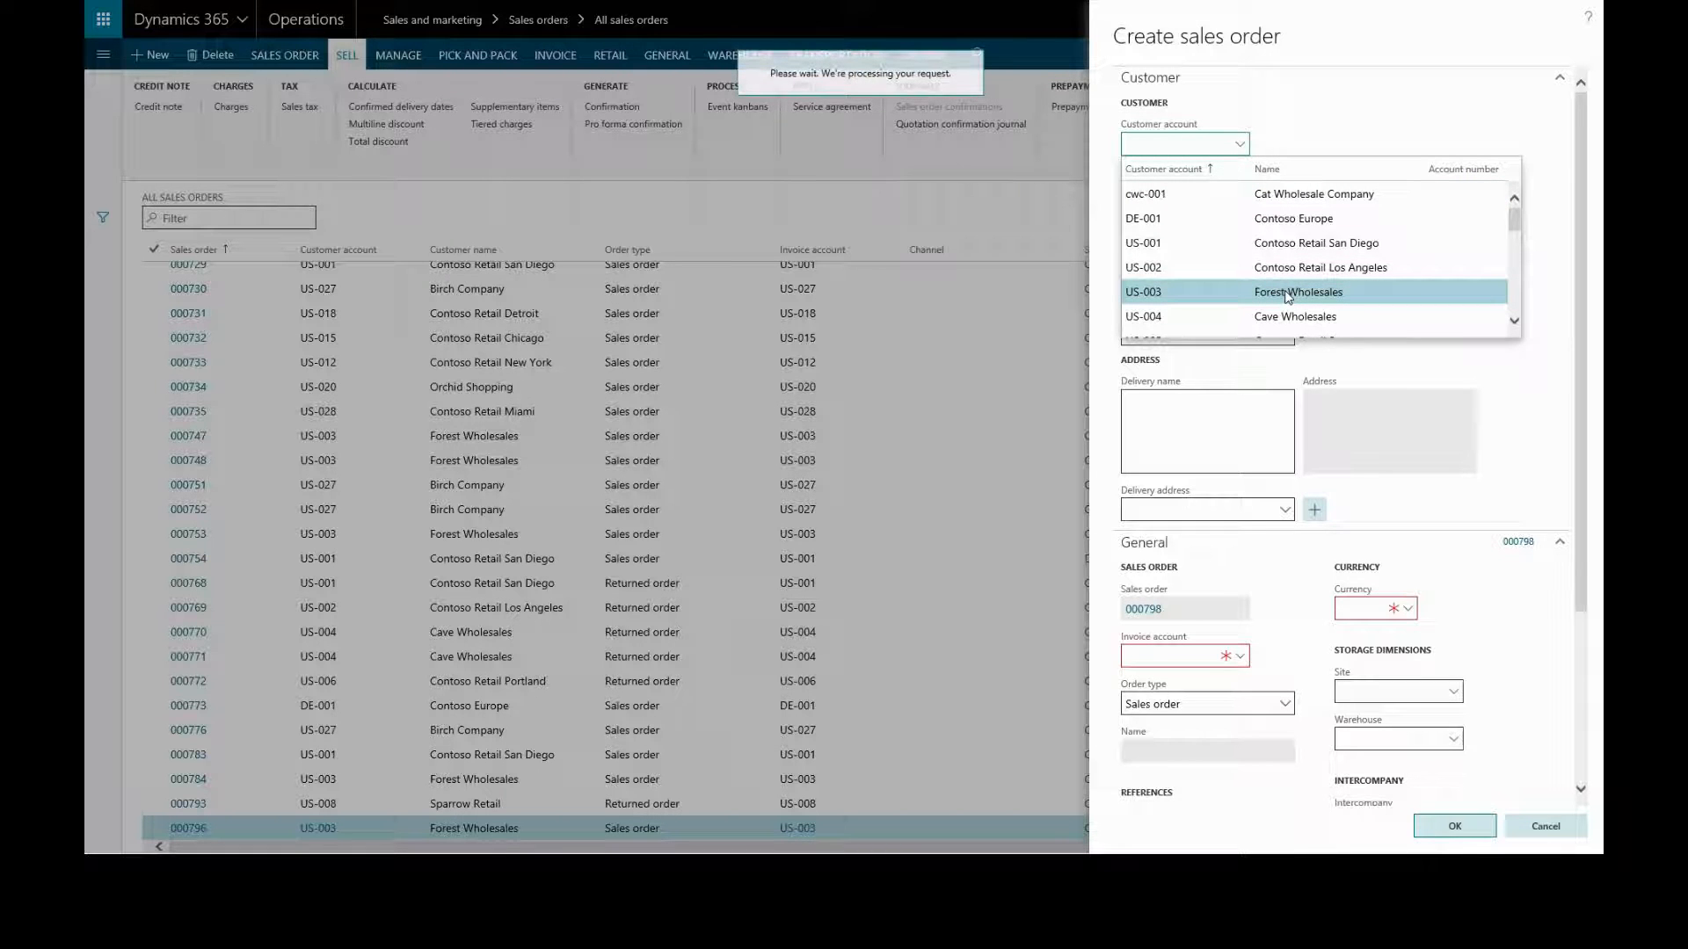
left_click(1298, 291)
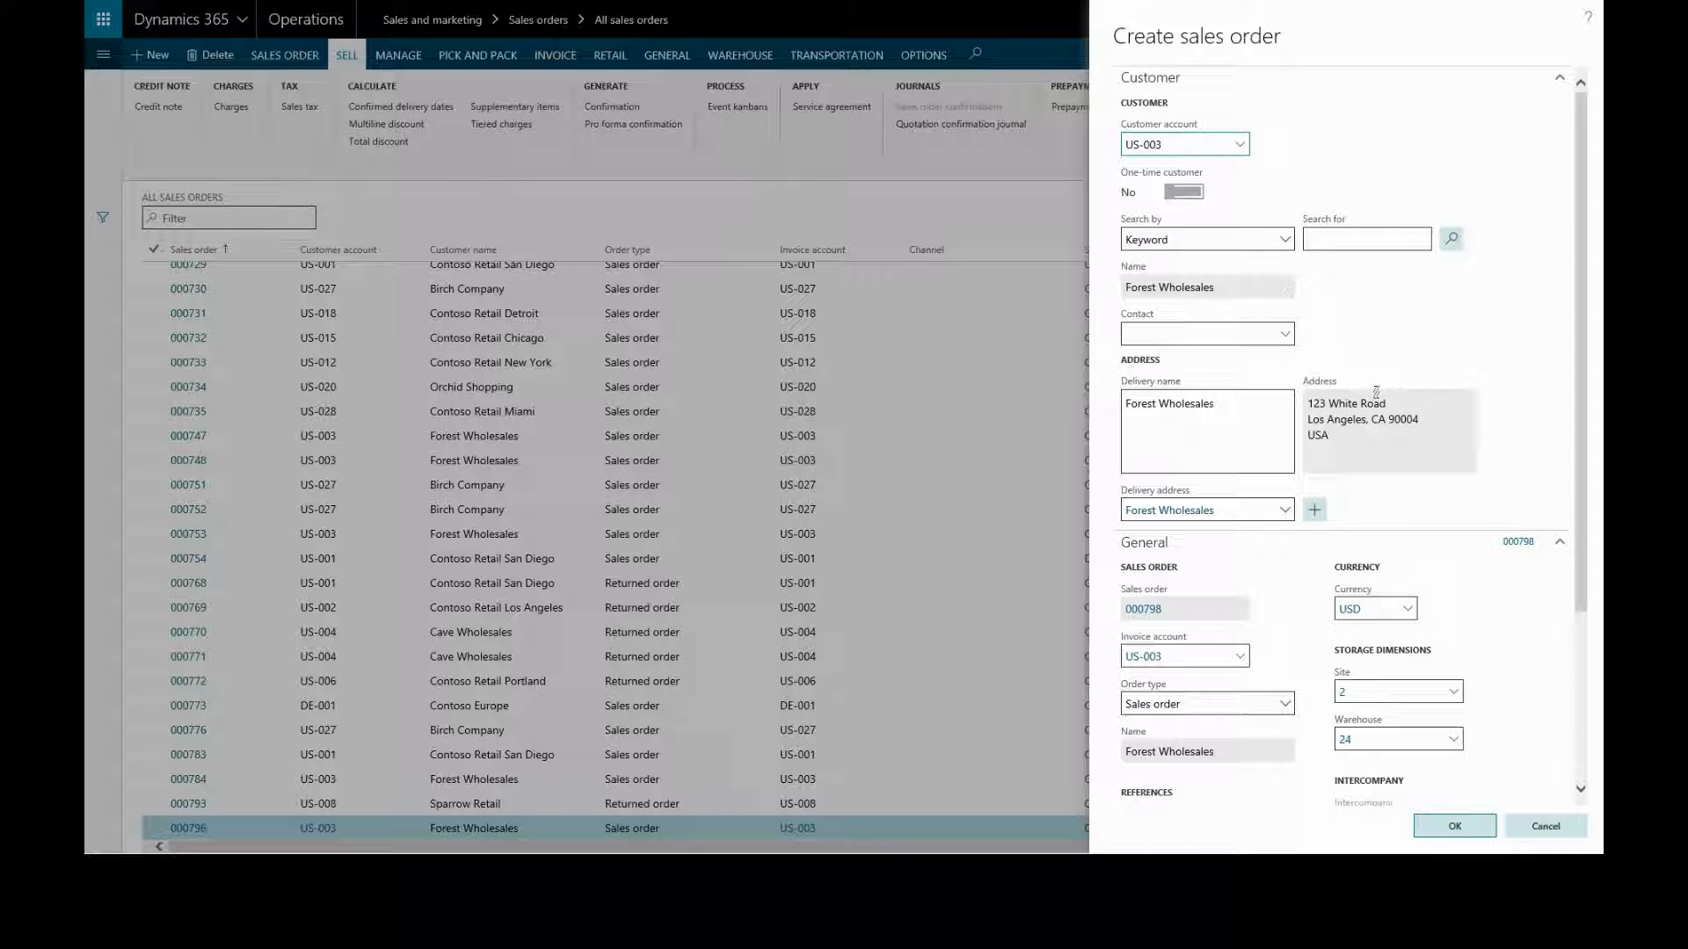
scroll("down", 3)
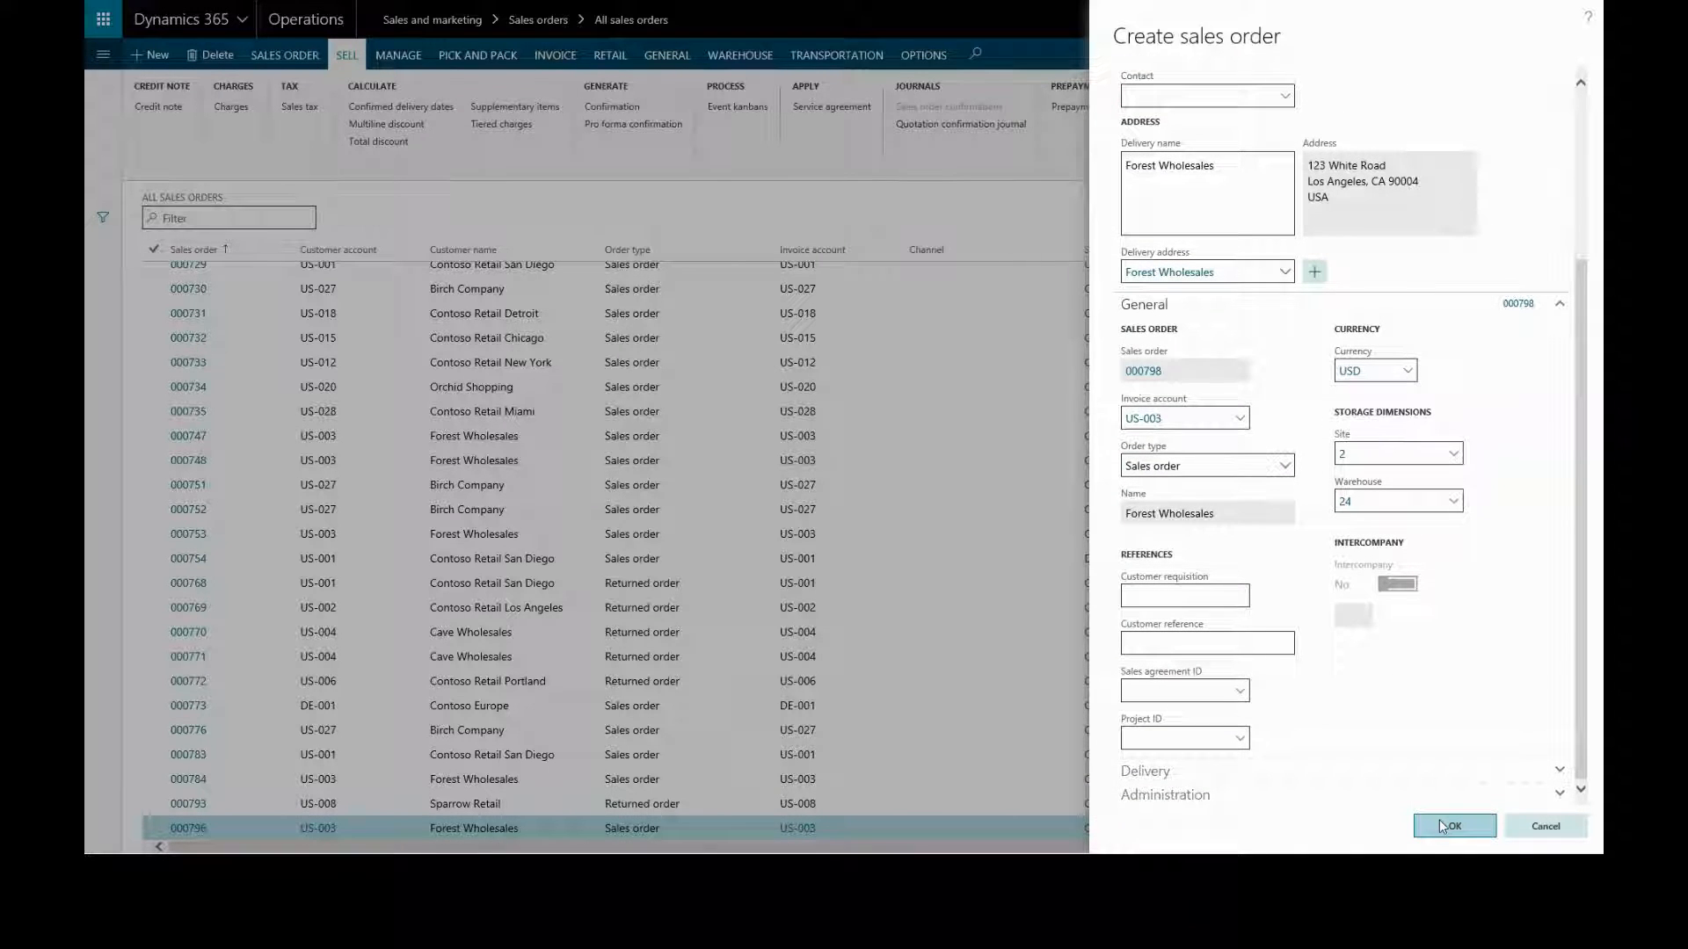
left_click(1453, 826)
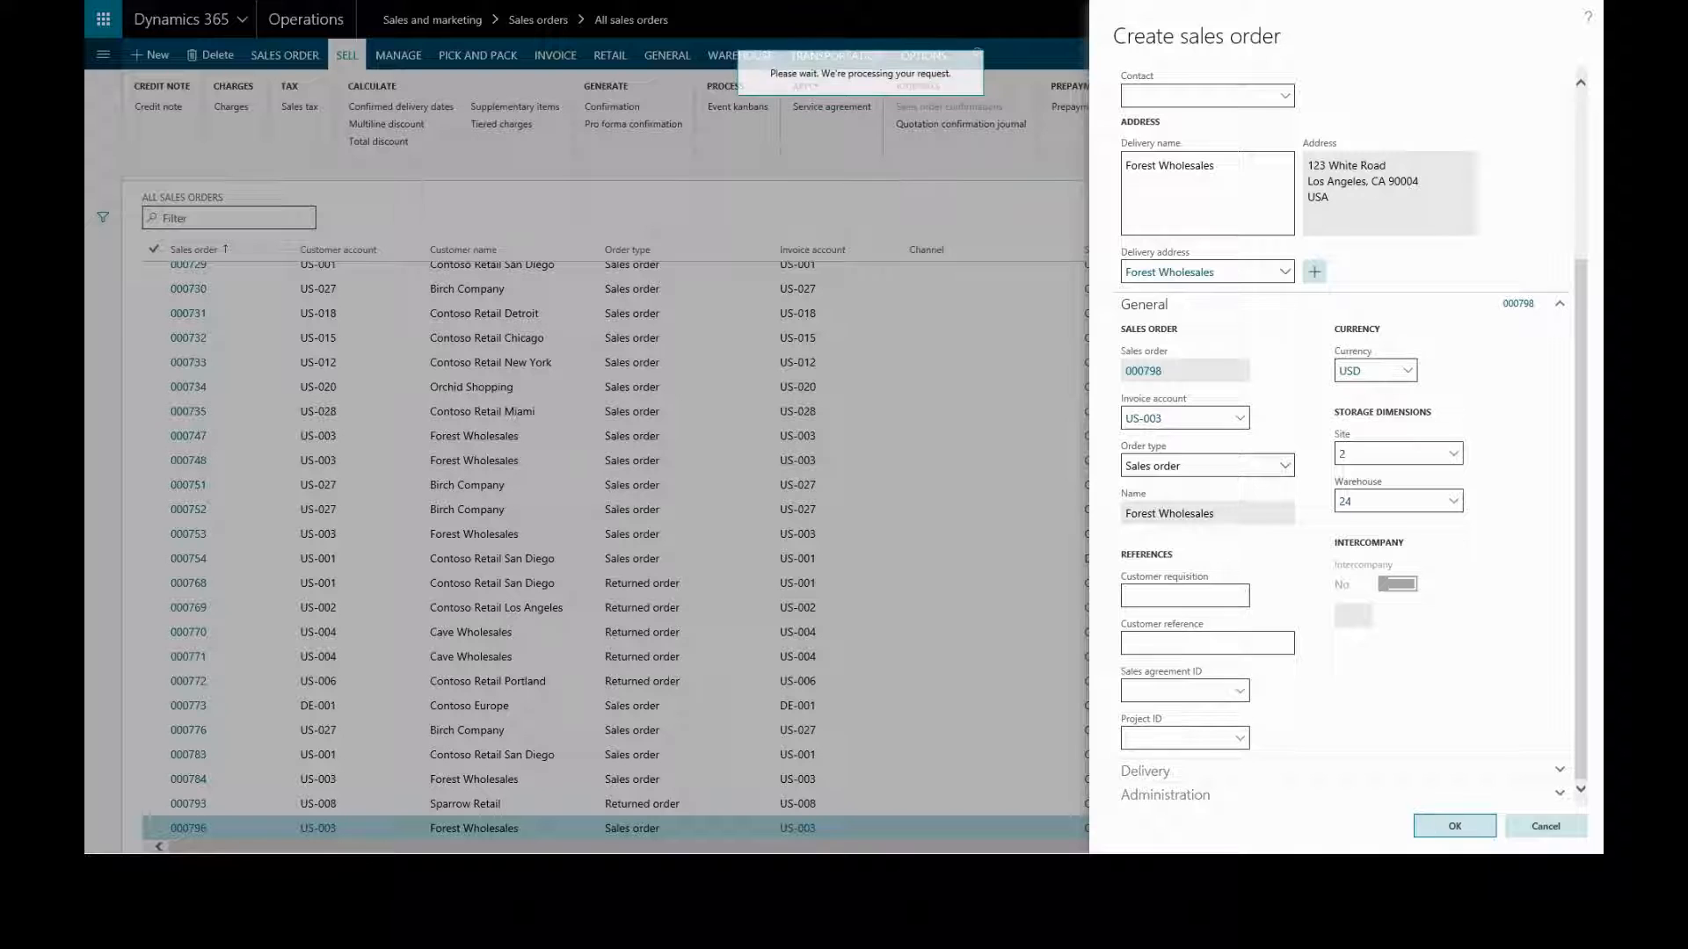
- Enter television item T0004 on the first order line and scroll across the lines grid
left_click(1455, 826)
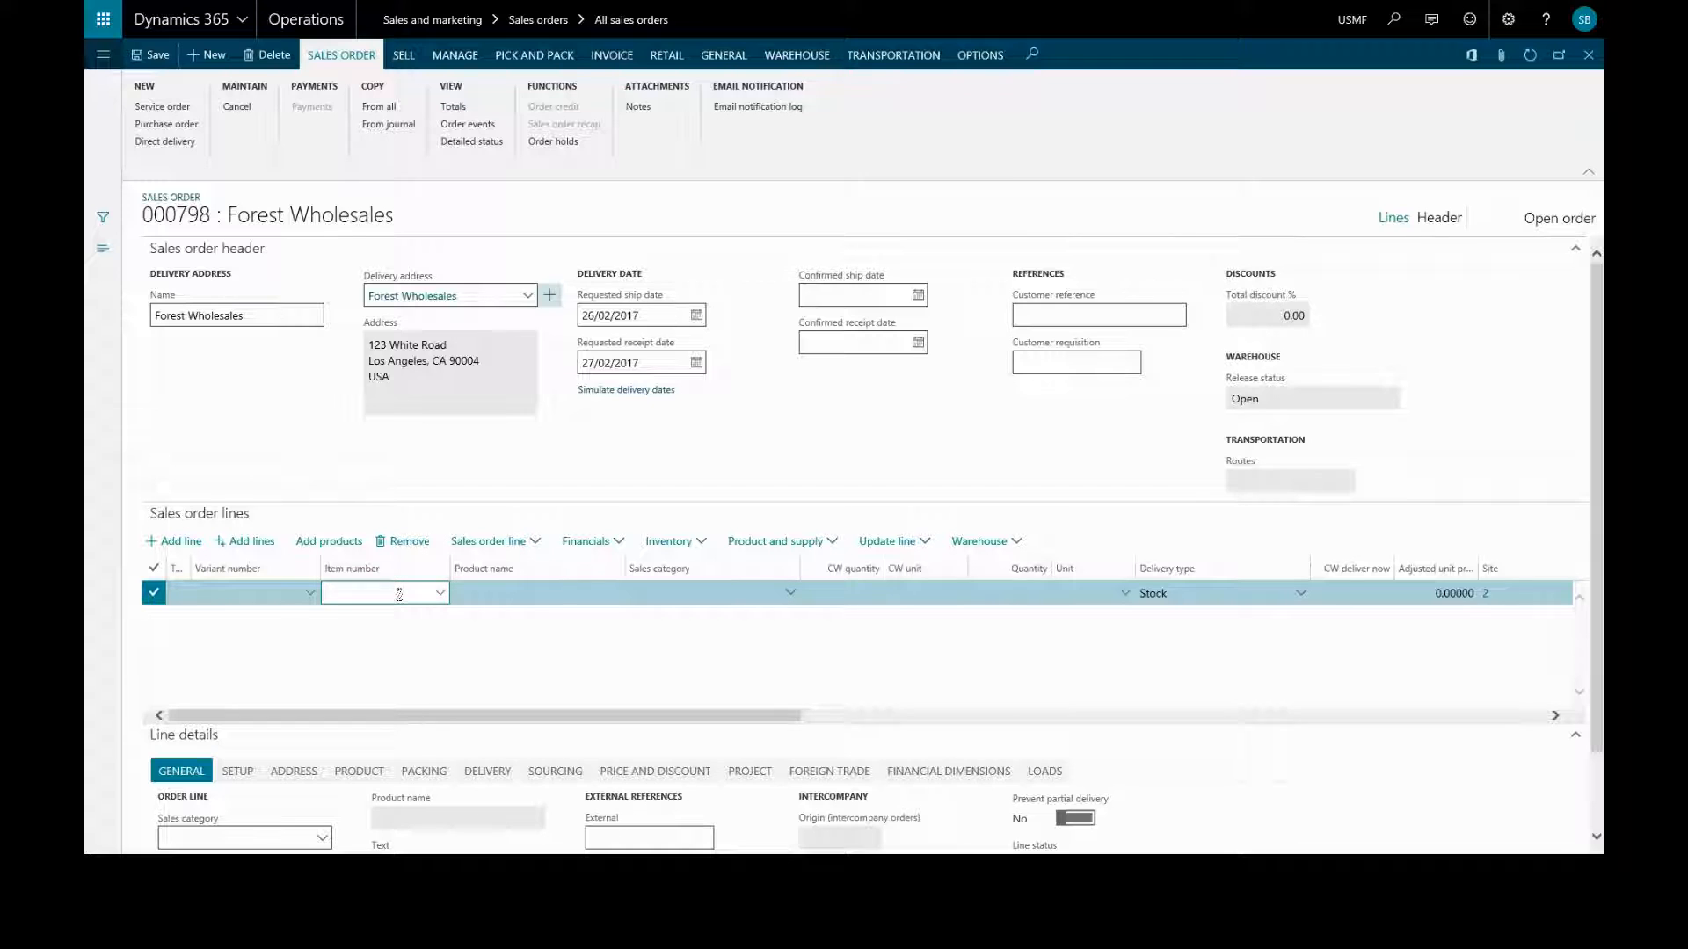
type("t00")
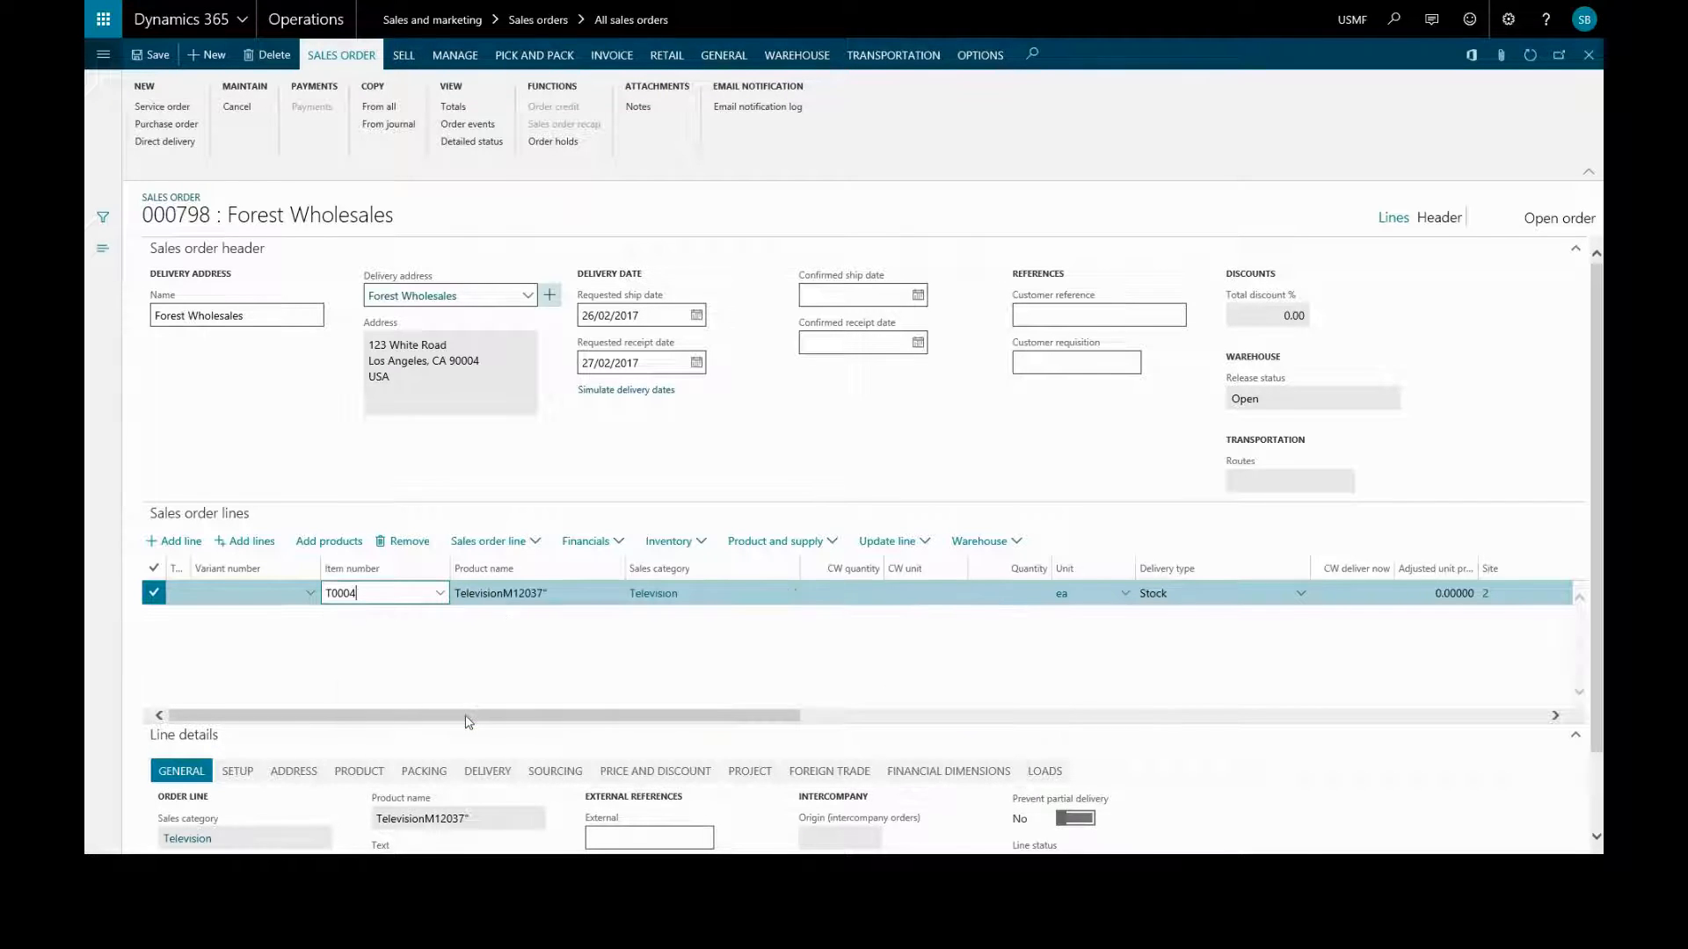
mouse_move(1051, 678)
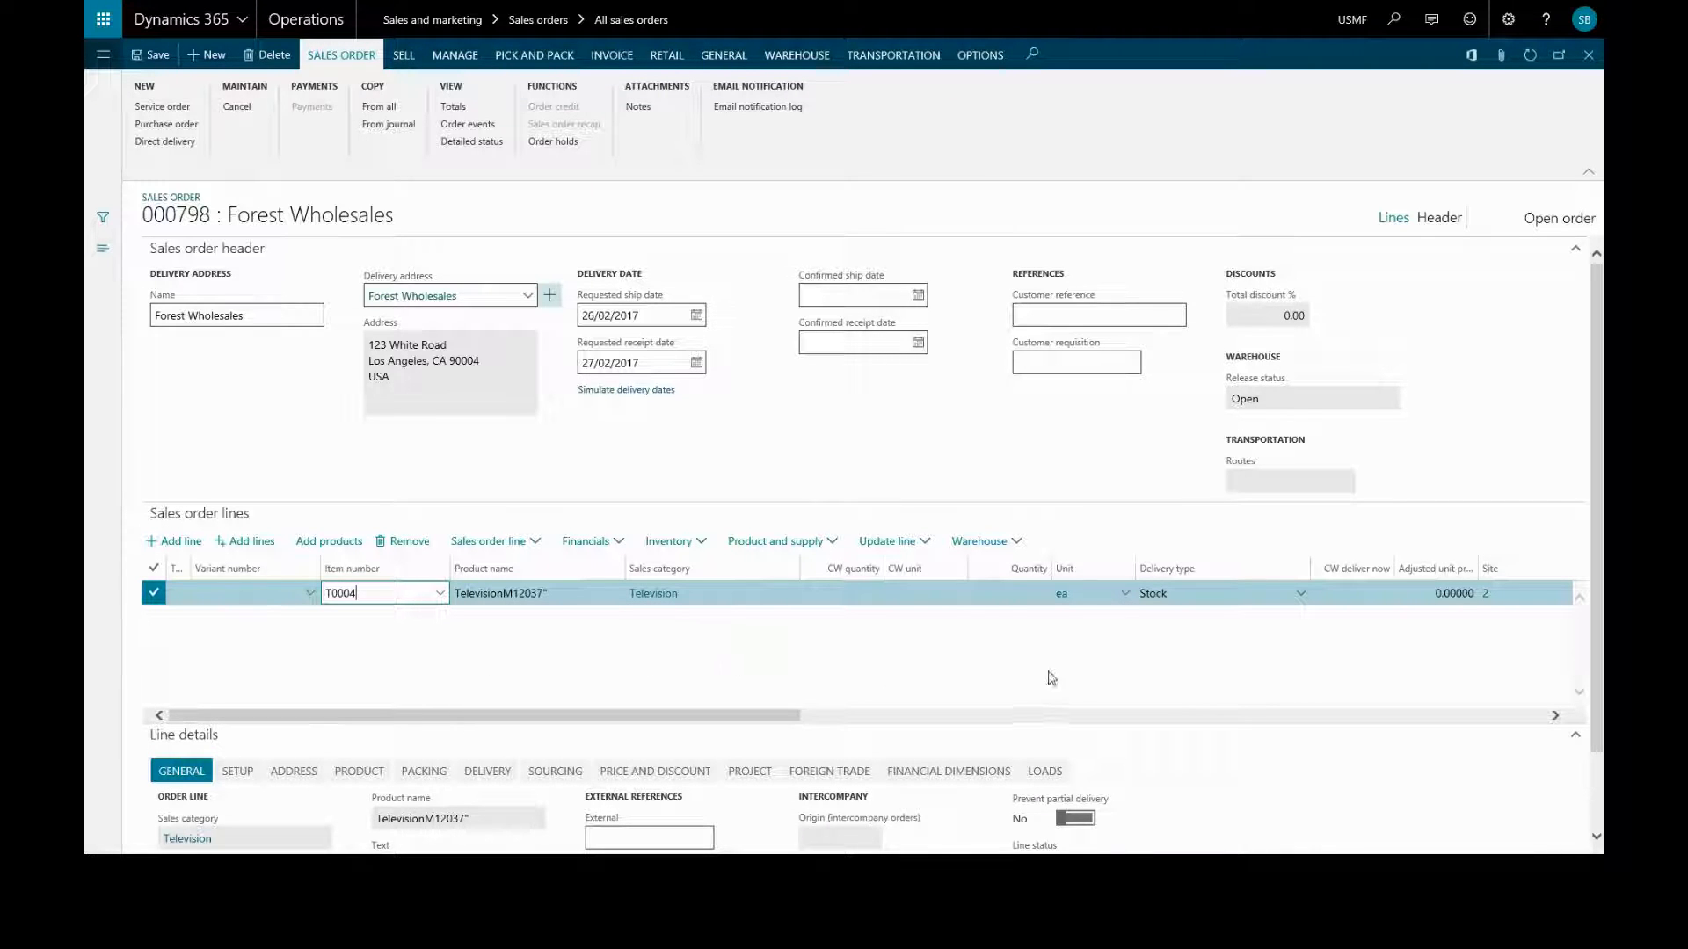
scroll("right", 3)
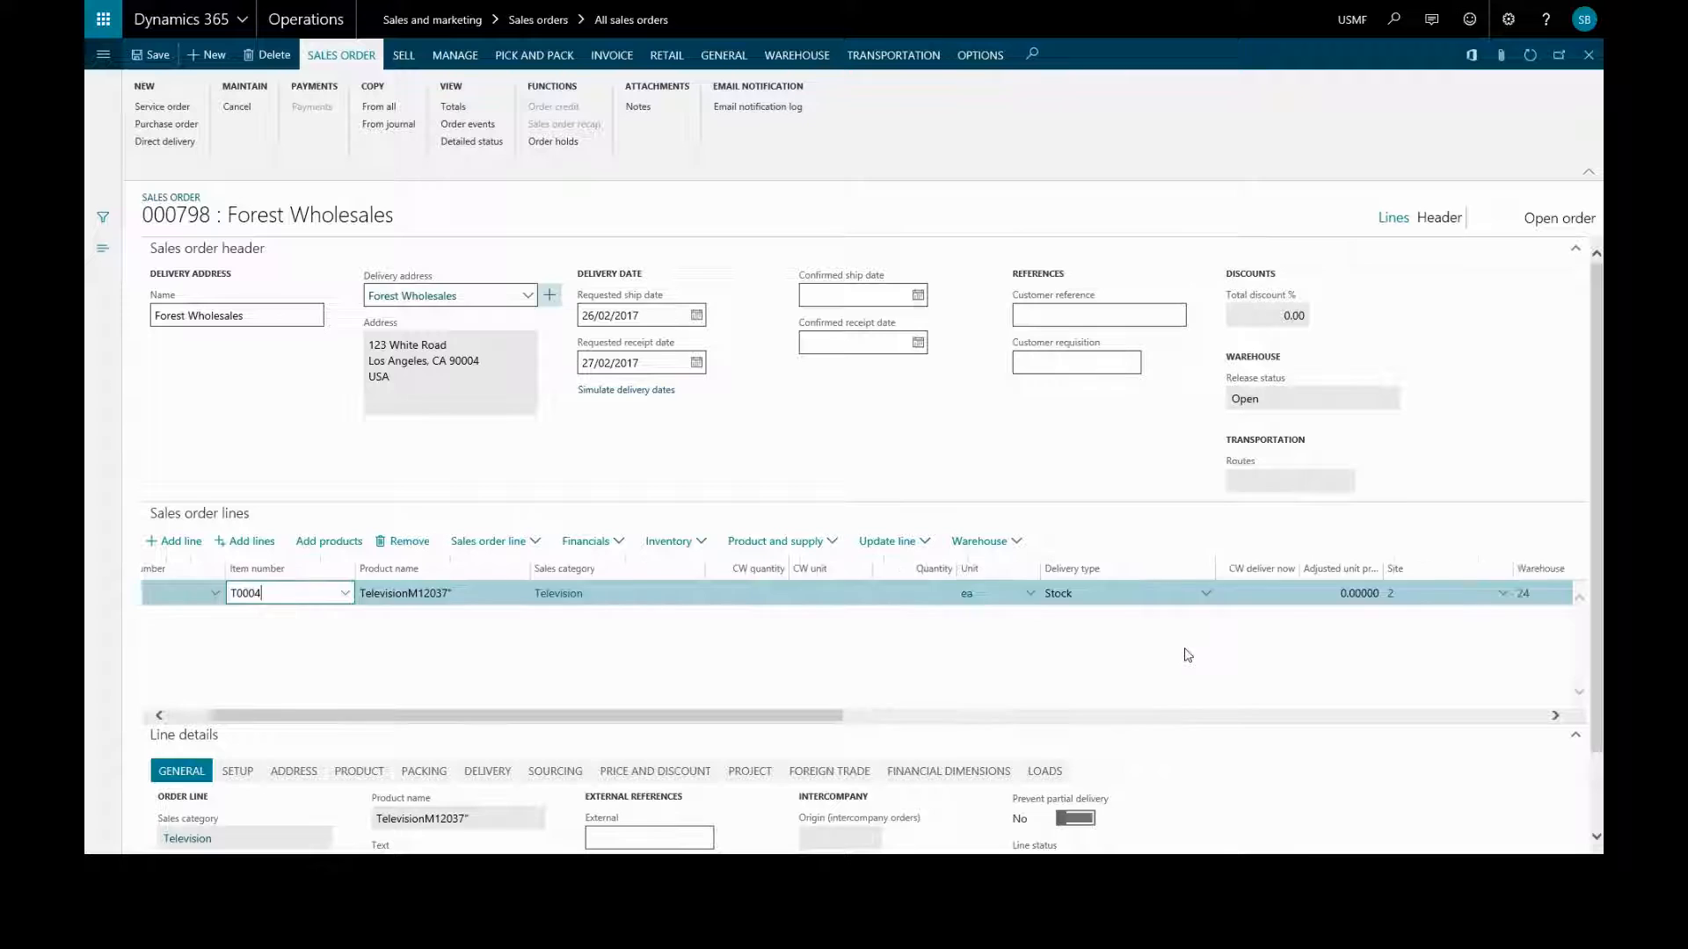
scroll("right", 3)
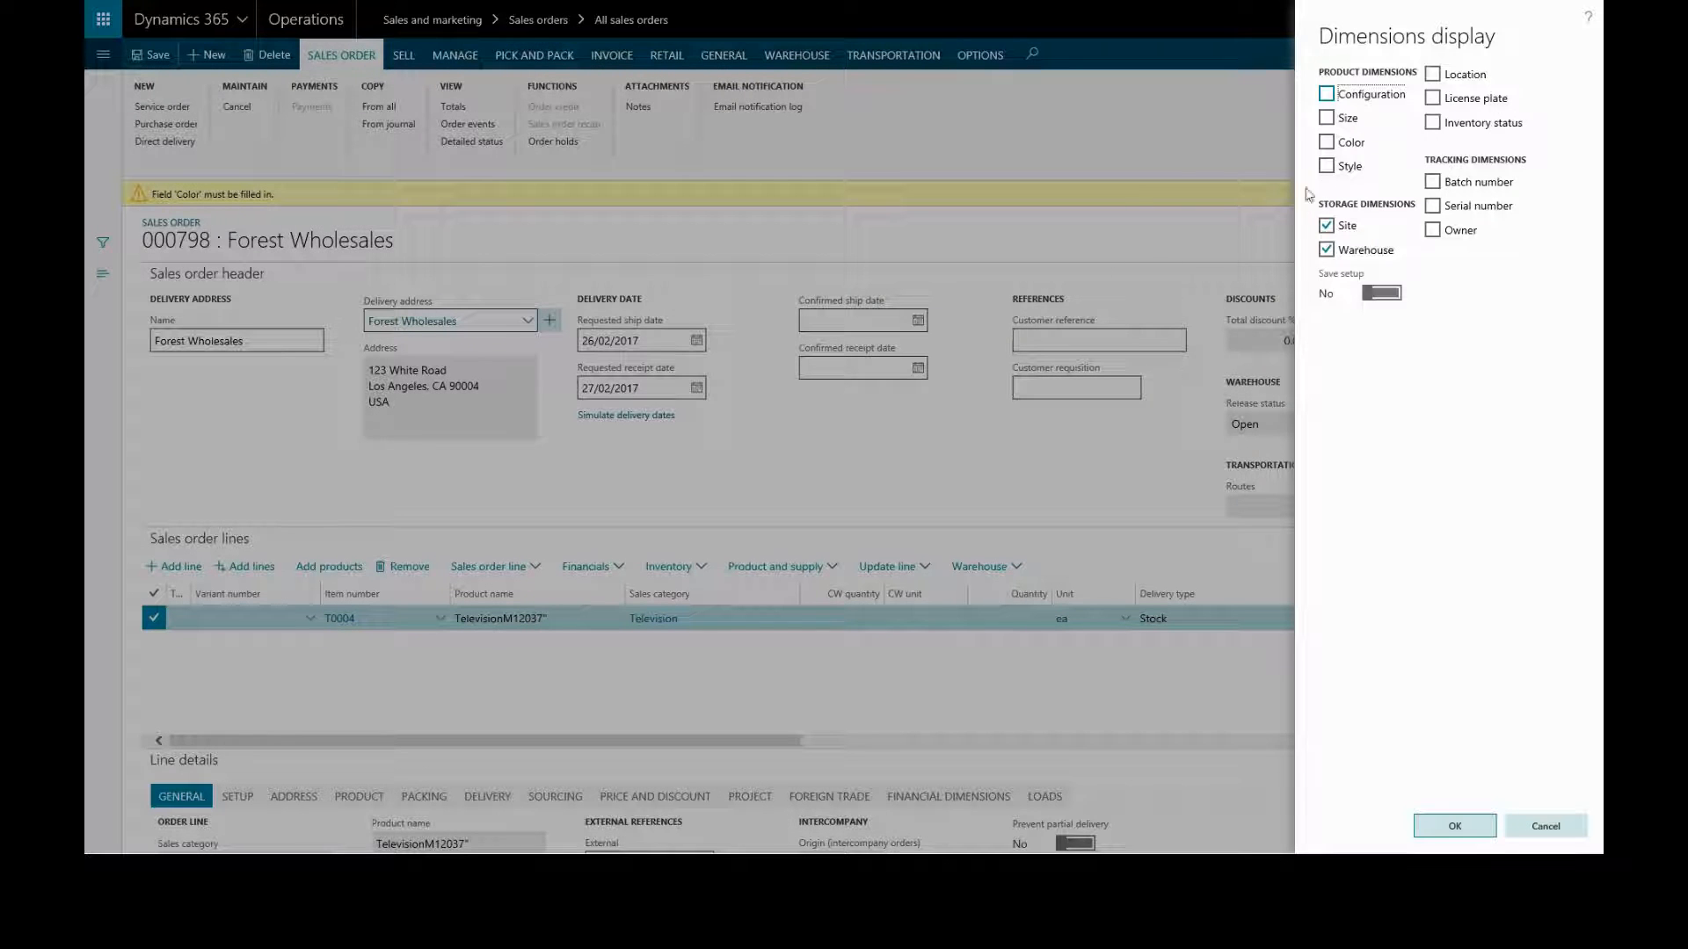
- Display the Color dimension on order lines and set the T0004 line's colour to Black
left_click(1326, 141)
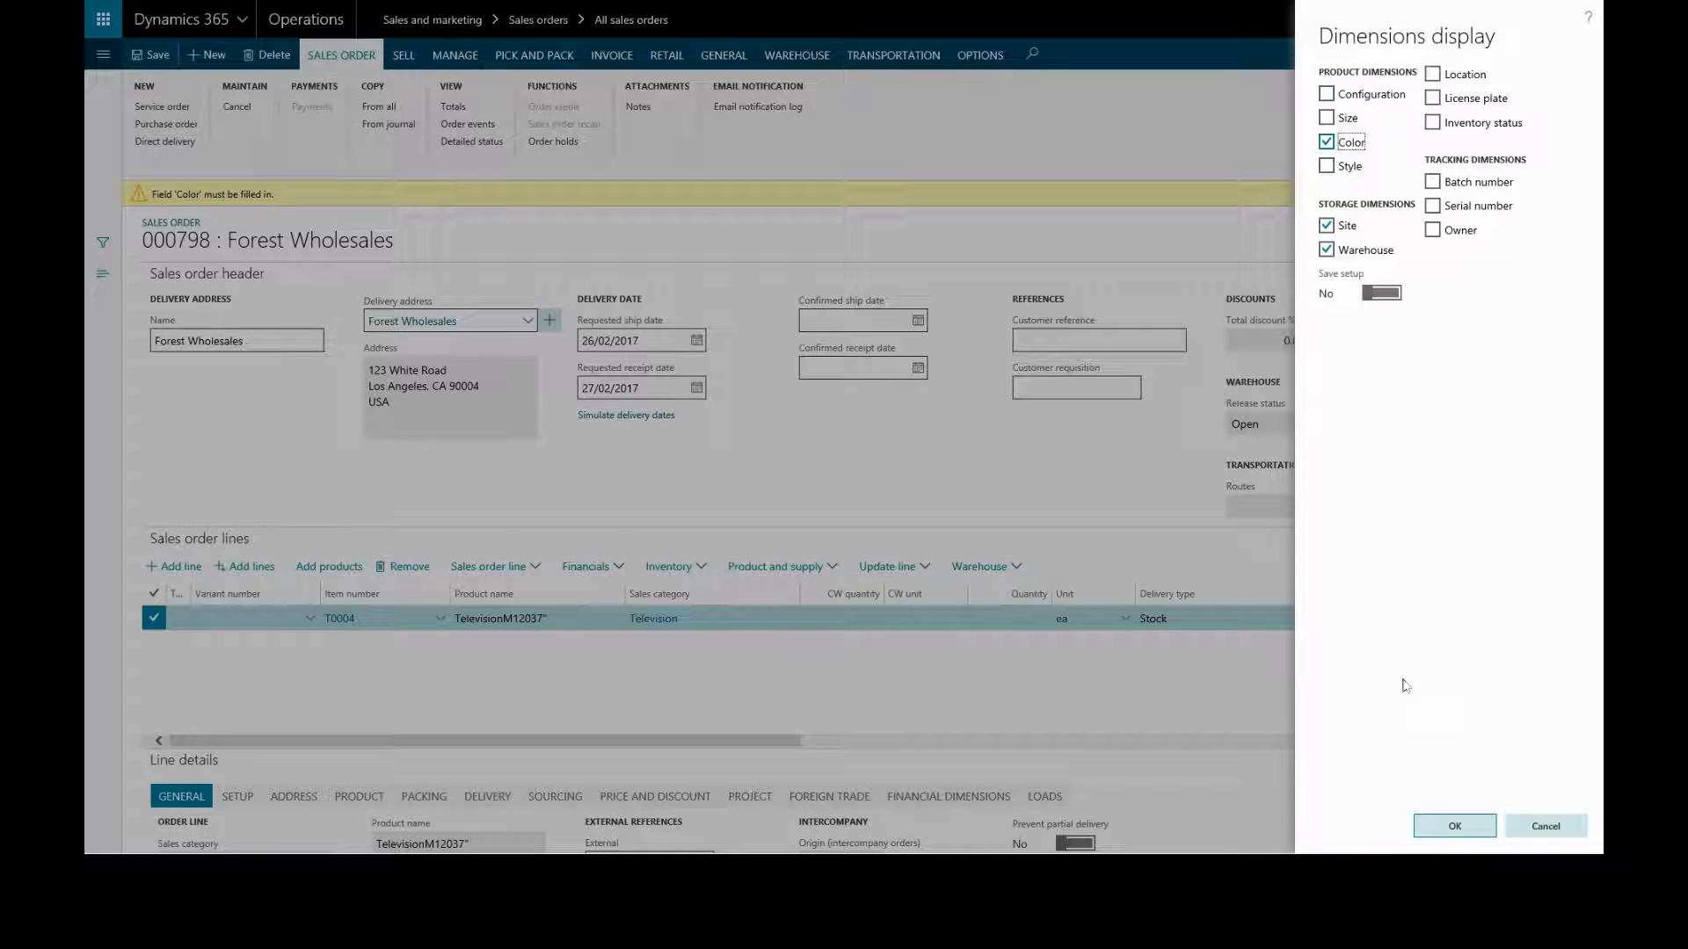
left_click(1454, 825)
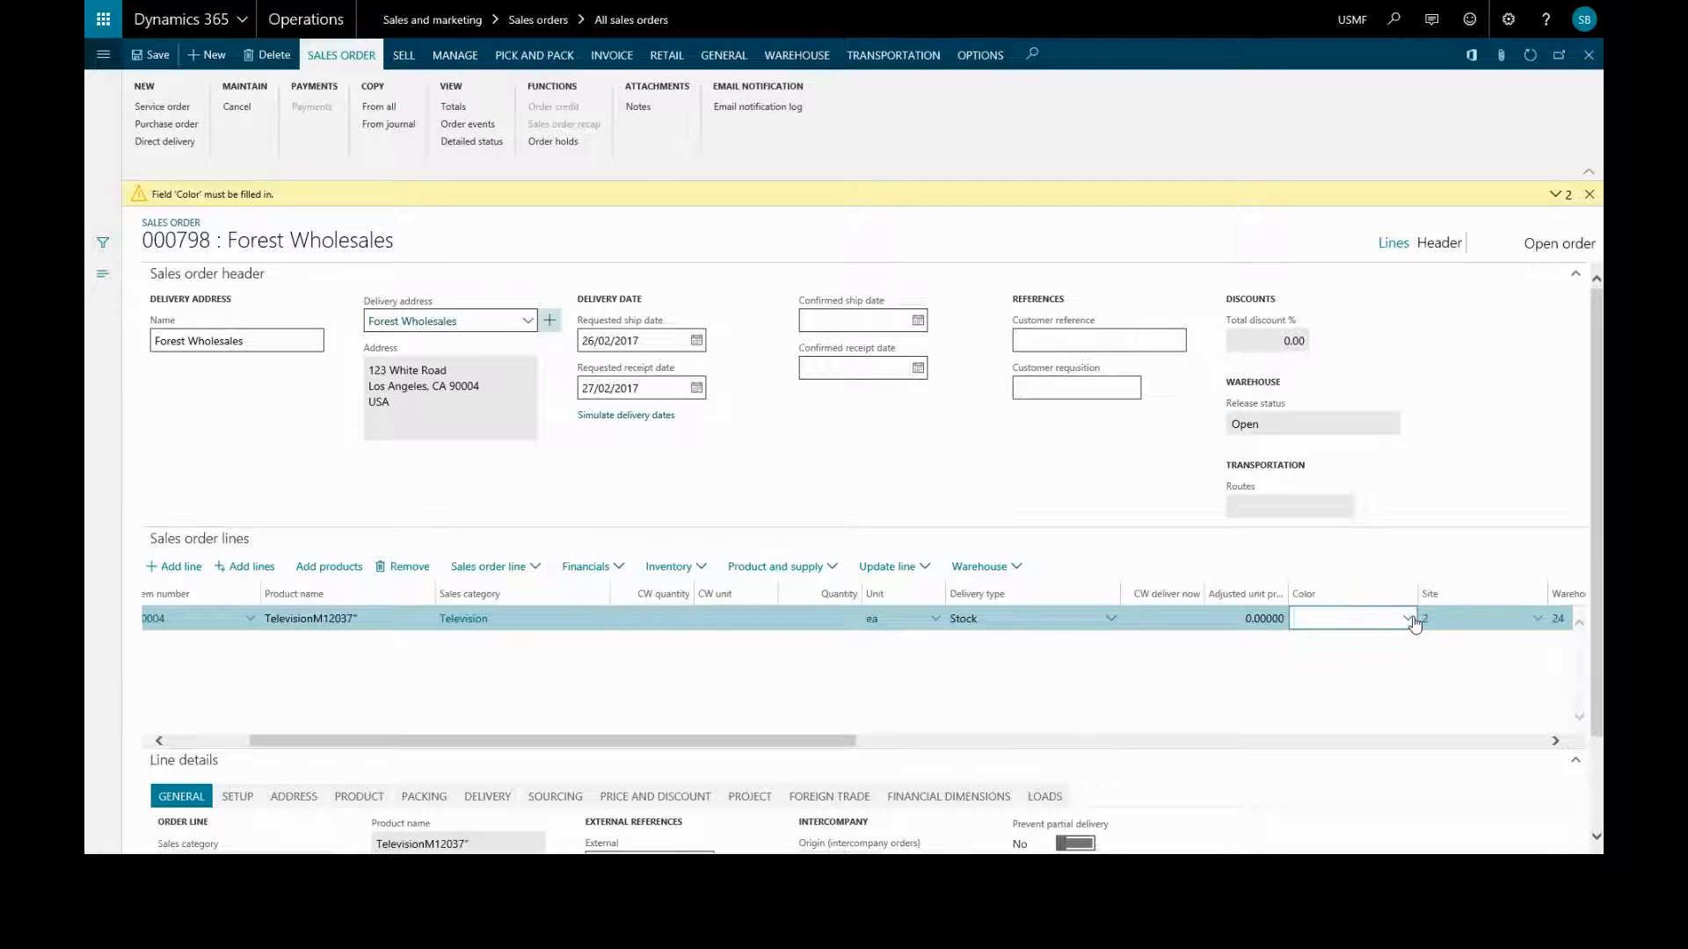
left_click(1407, 618)
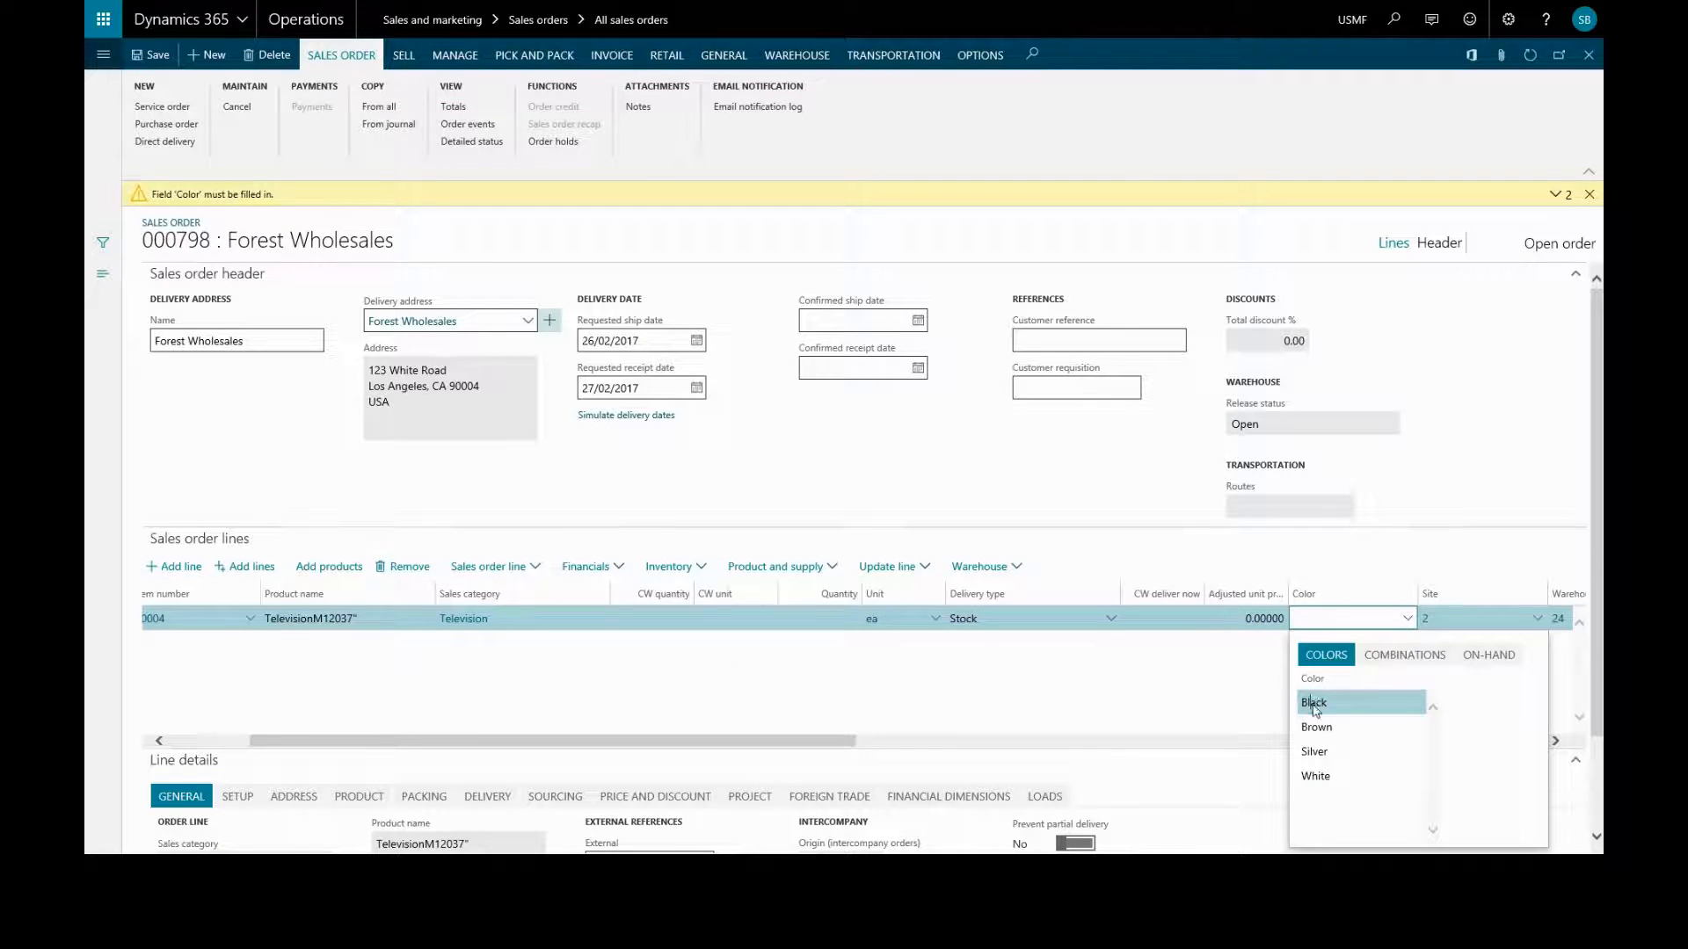
left_click(1314, 703)
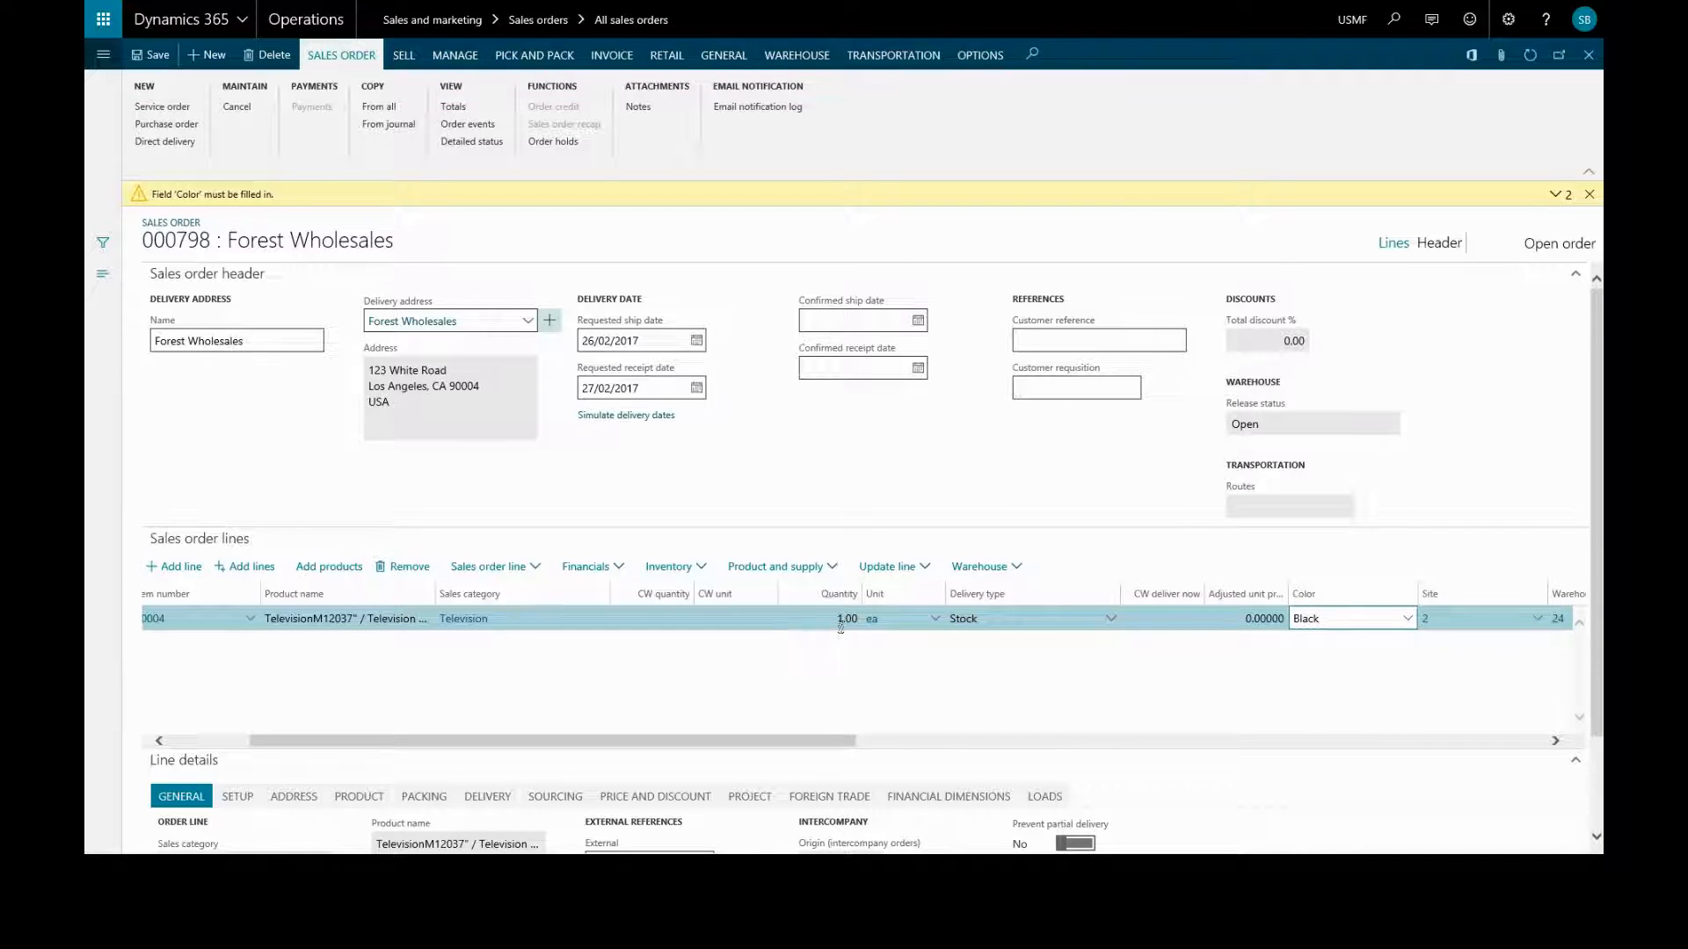
- Set the television line to quantity 10 with a 15% discount, then view its delivery details
left_click(823, 618)
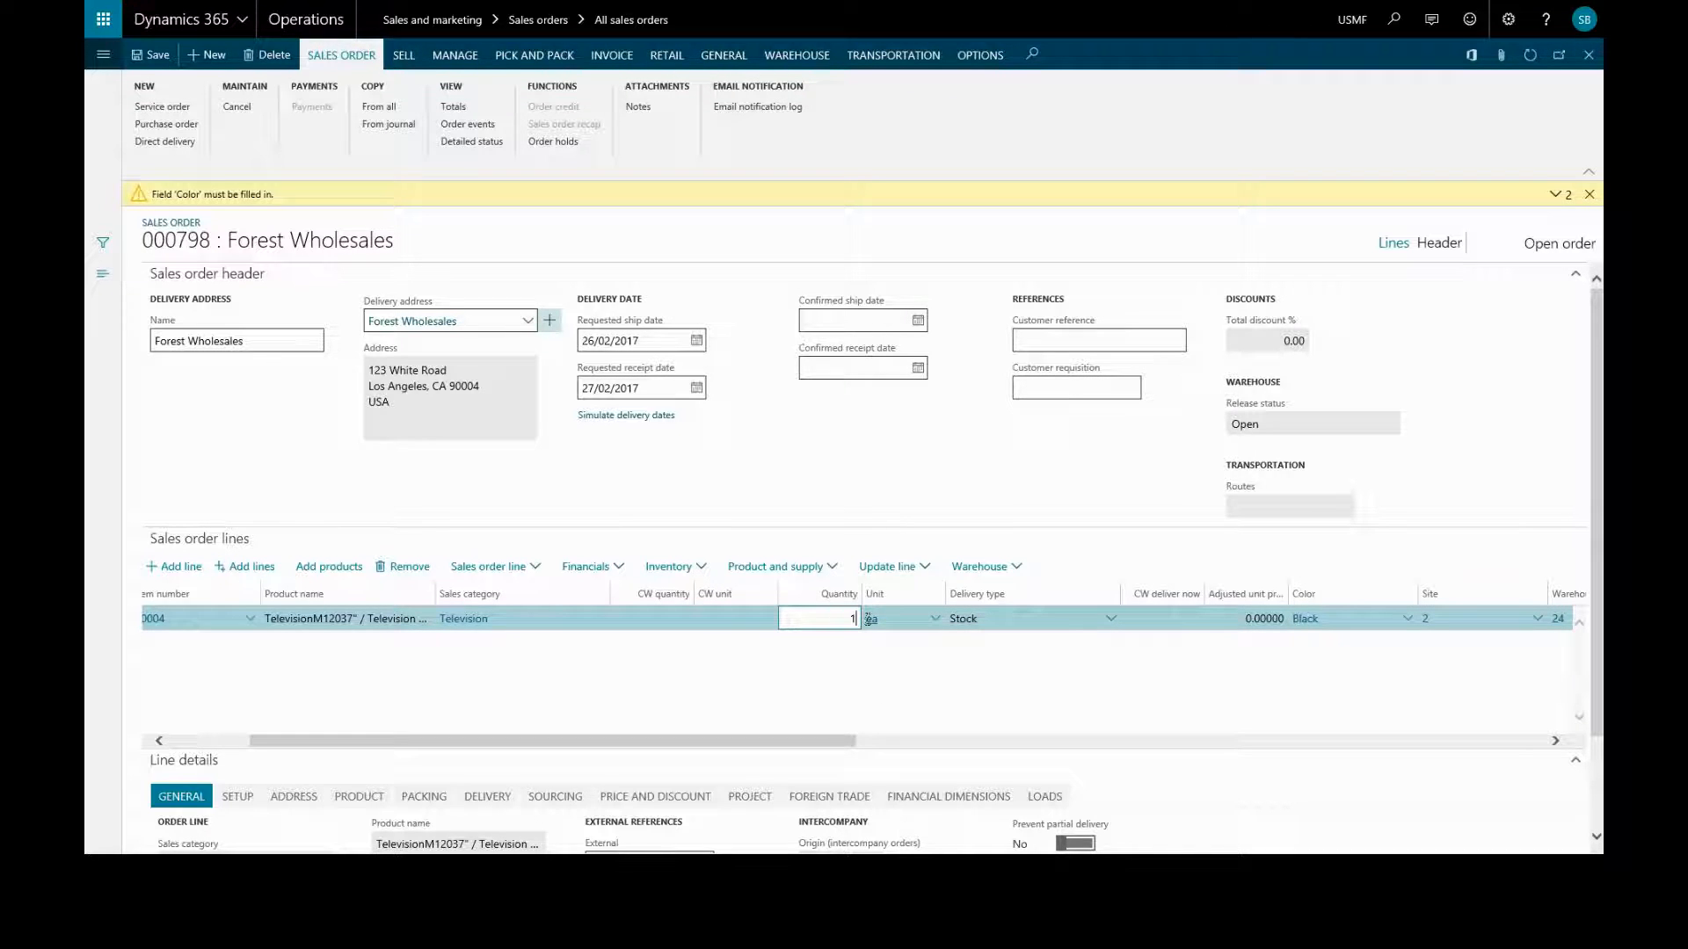
type("10")
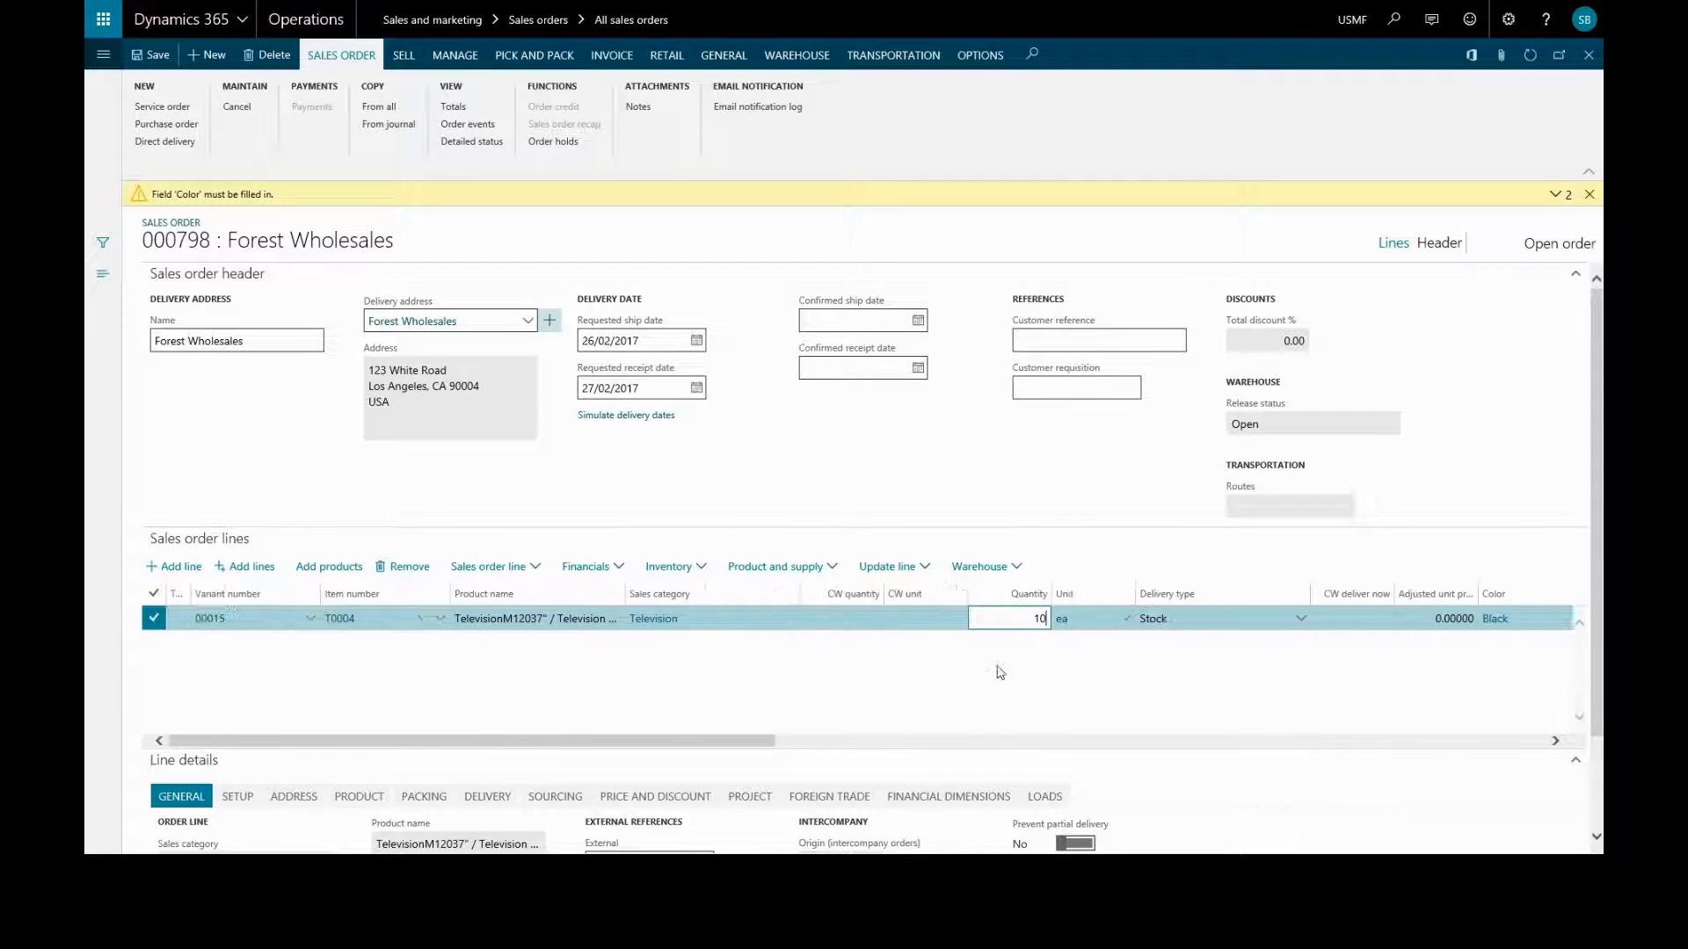
scroll("right", 3)
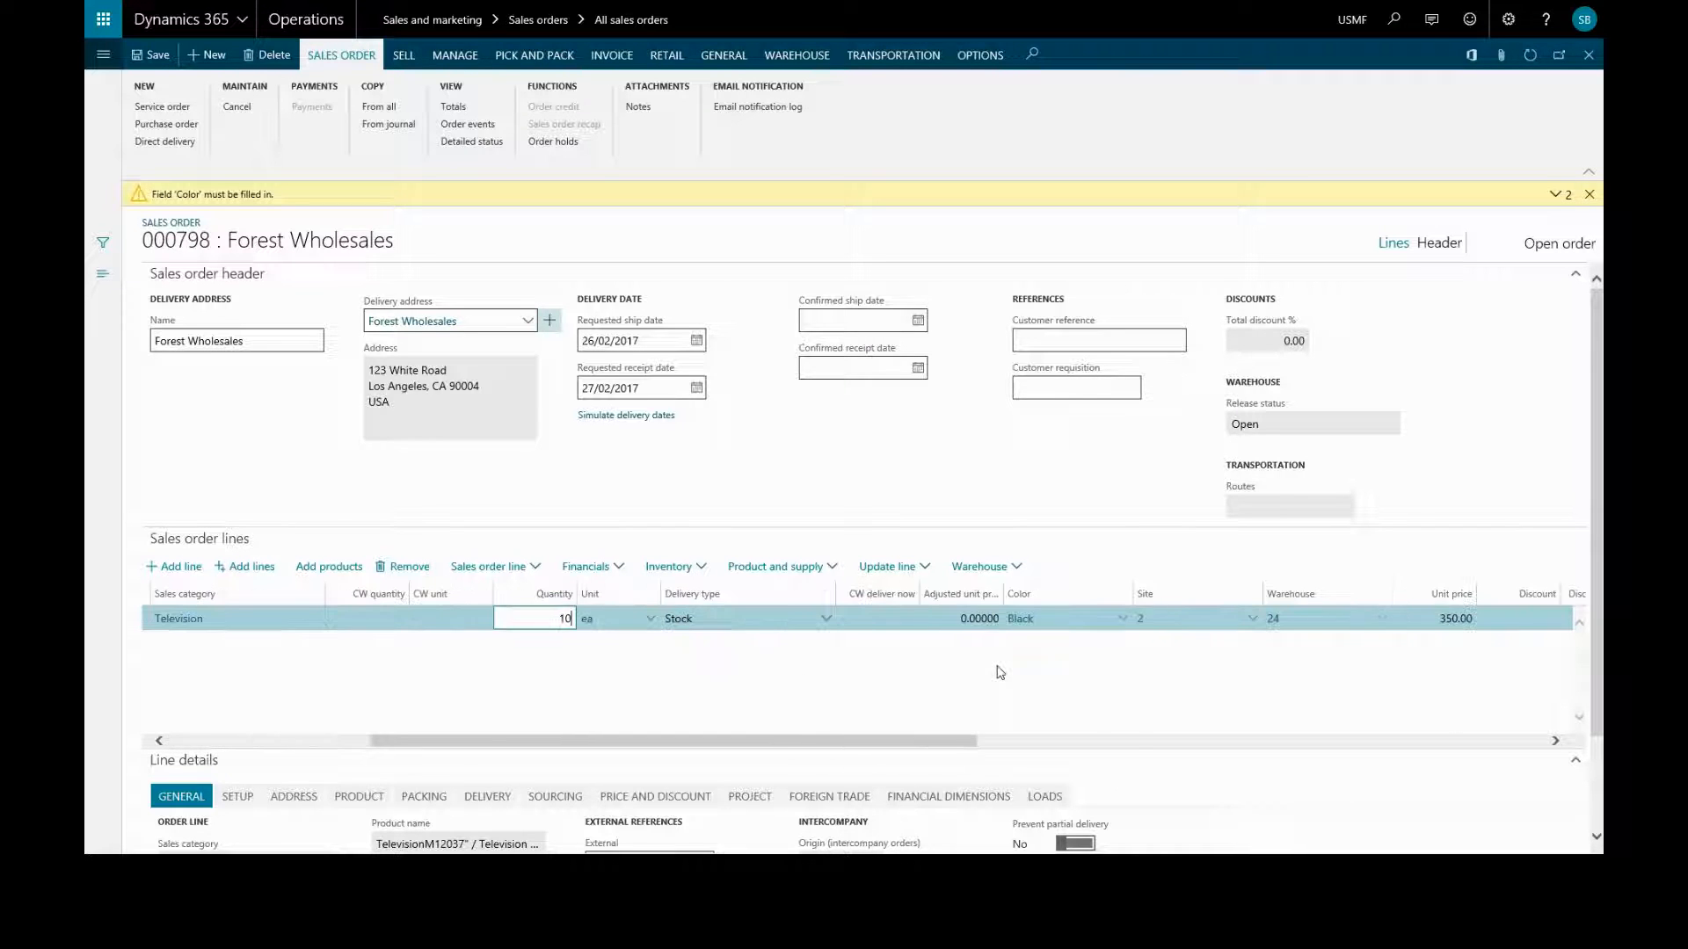
scroll("right", 3)
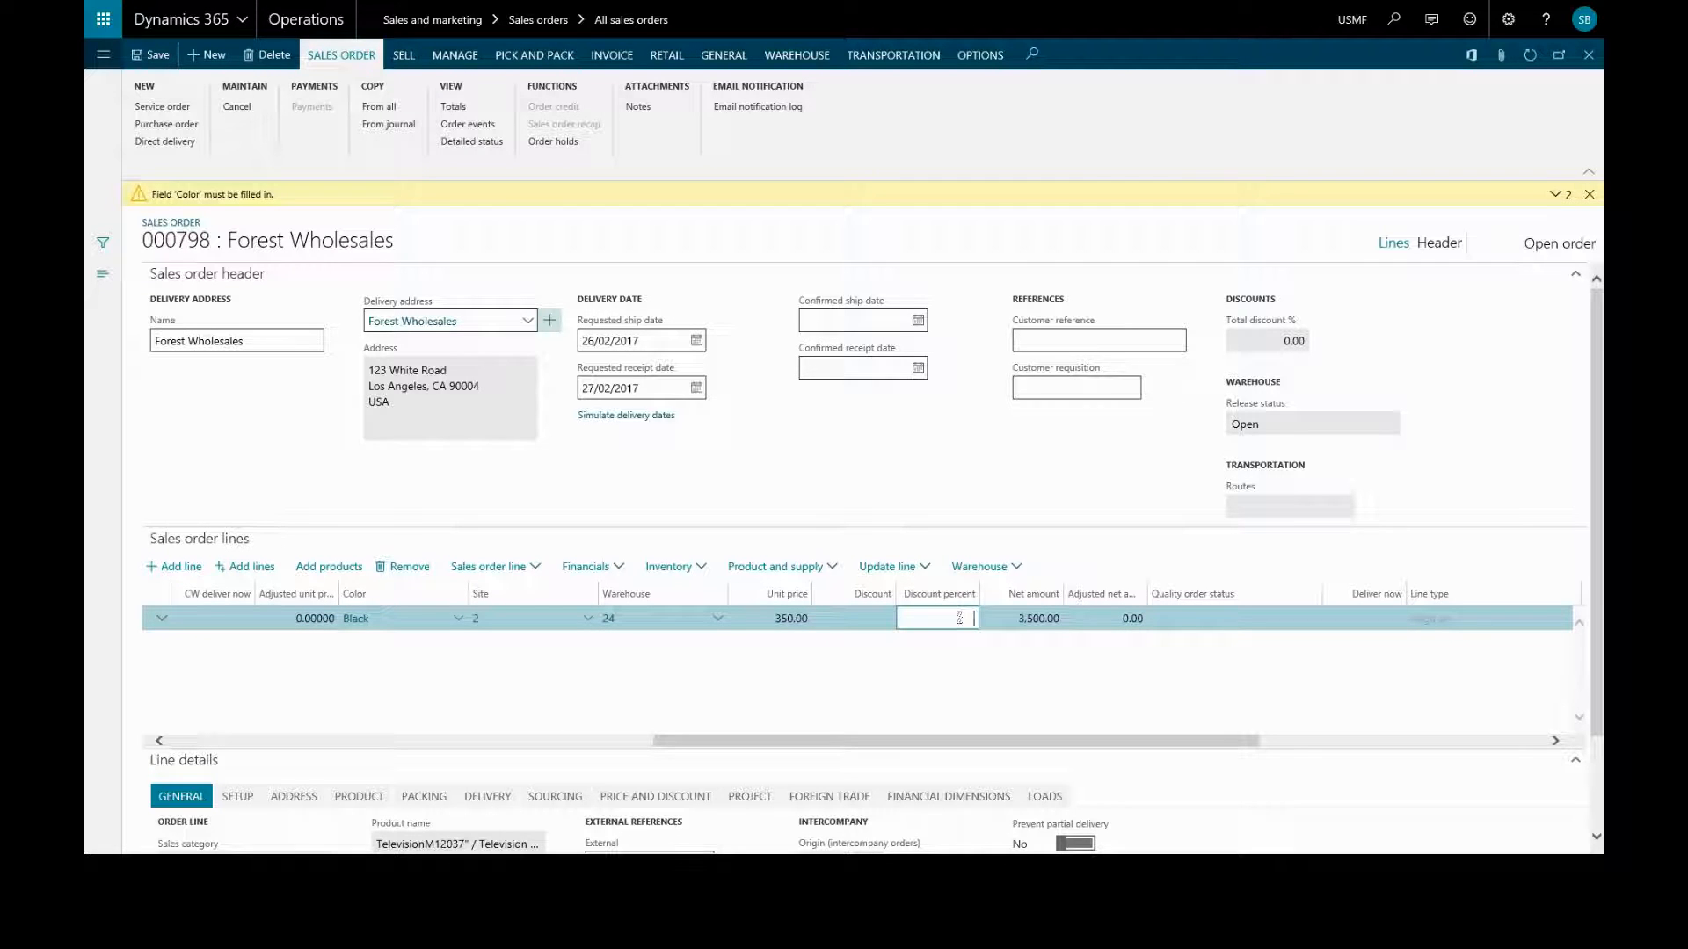
type("15.00")
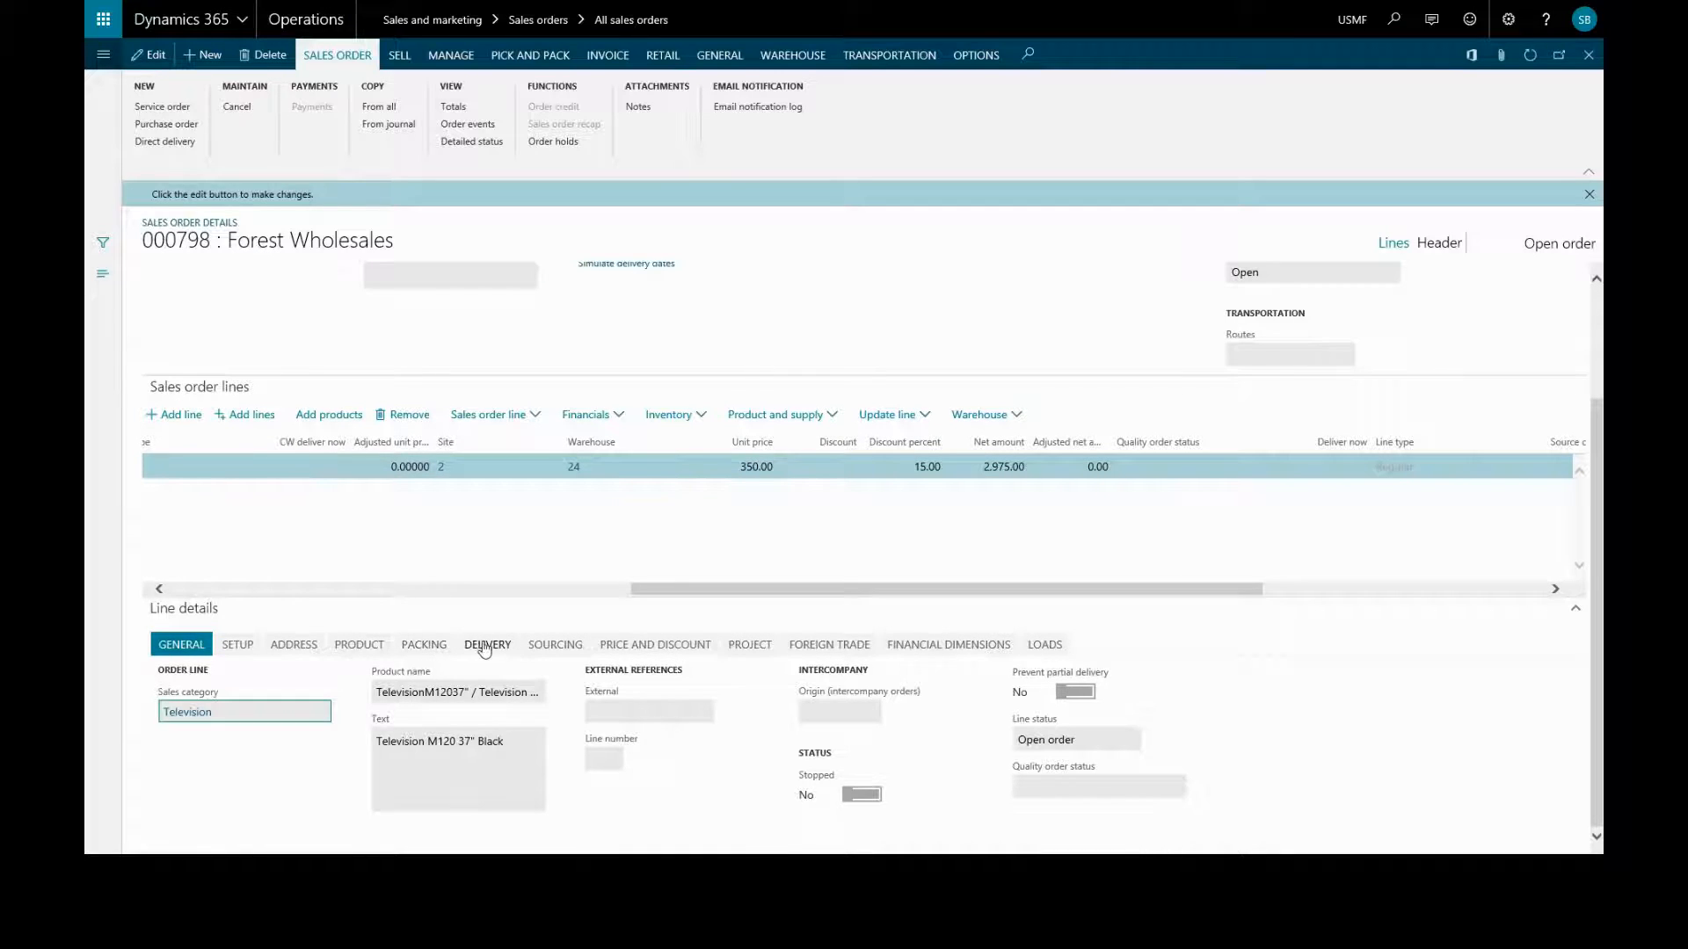
left_click(486, 645)
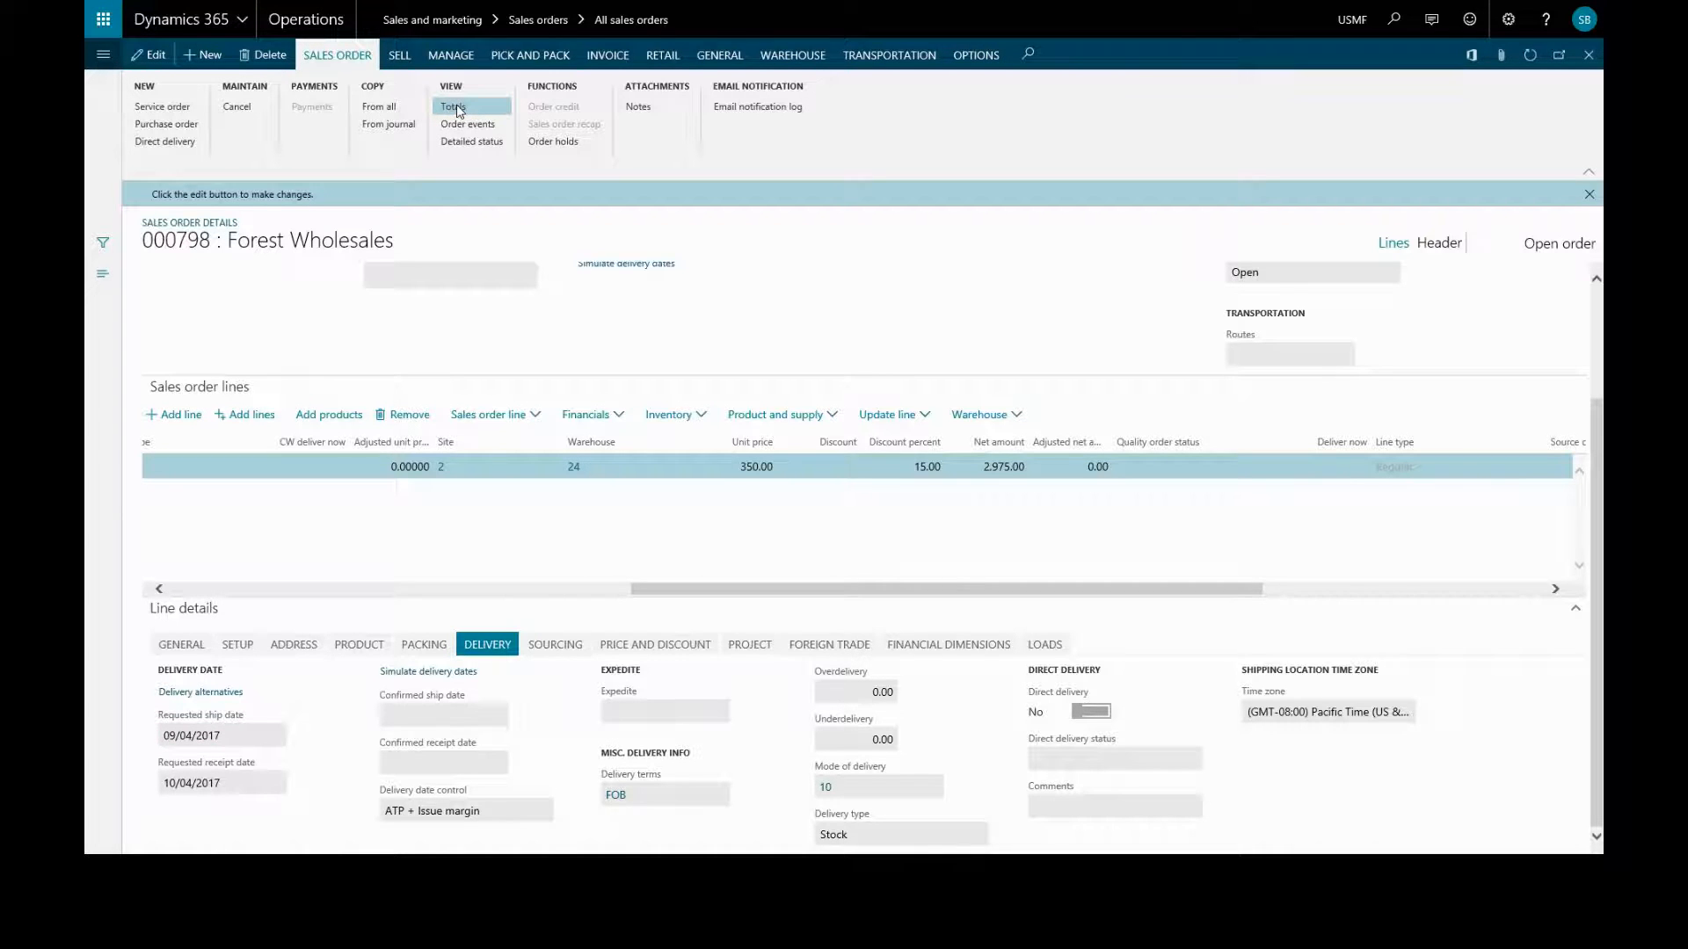
left_click(453, 107)
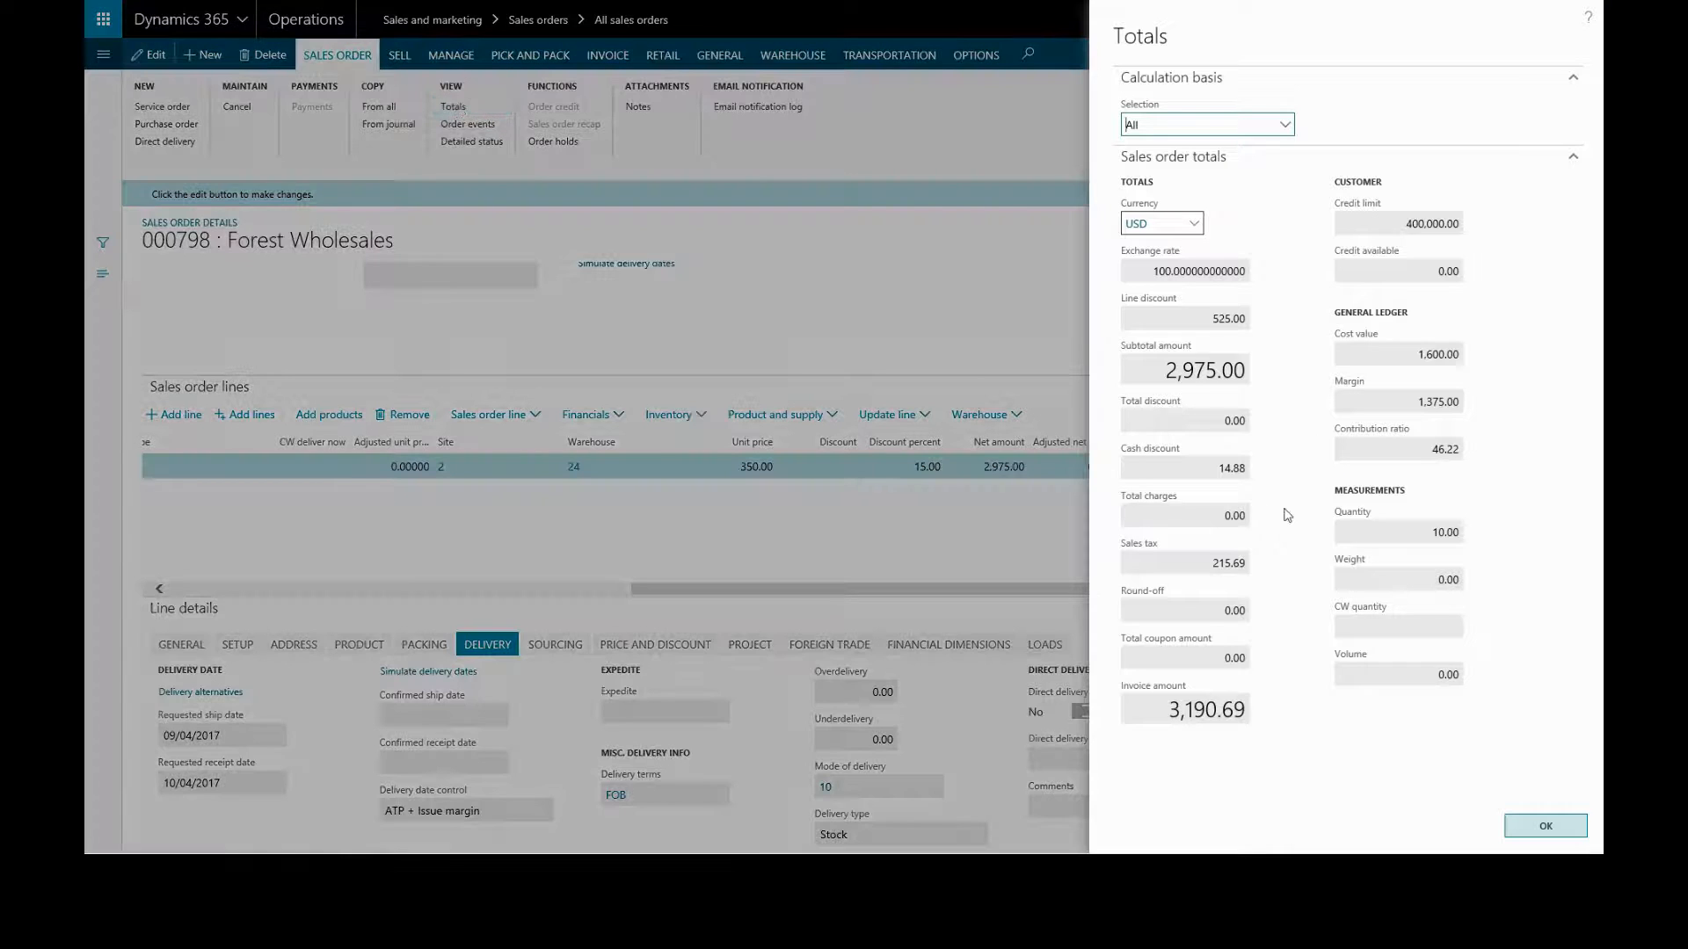
mouse_move(1550, 829)
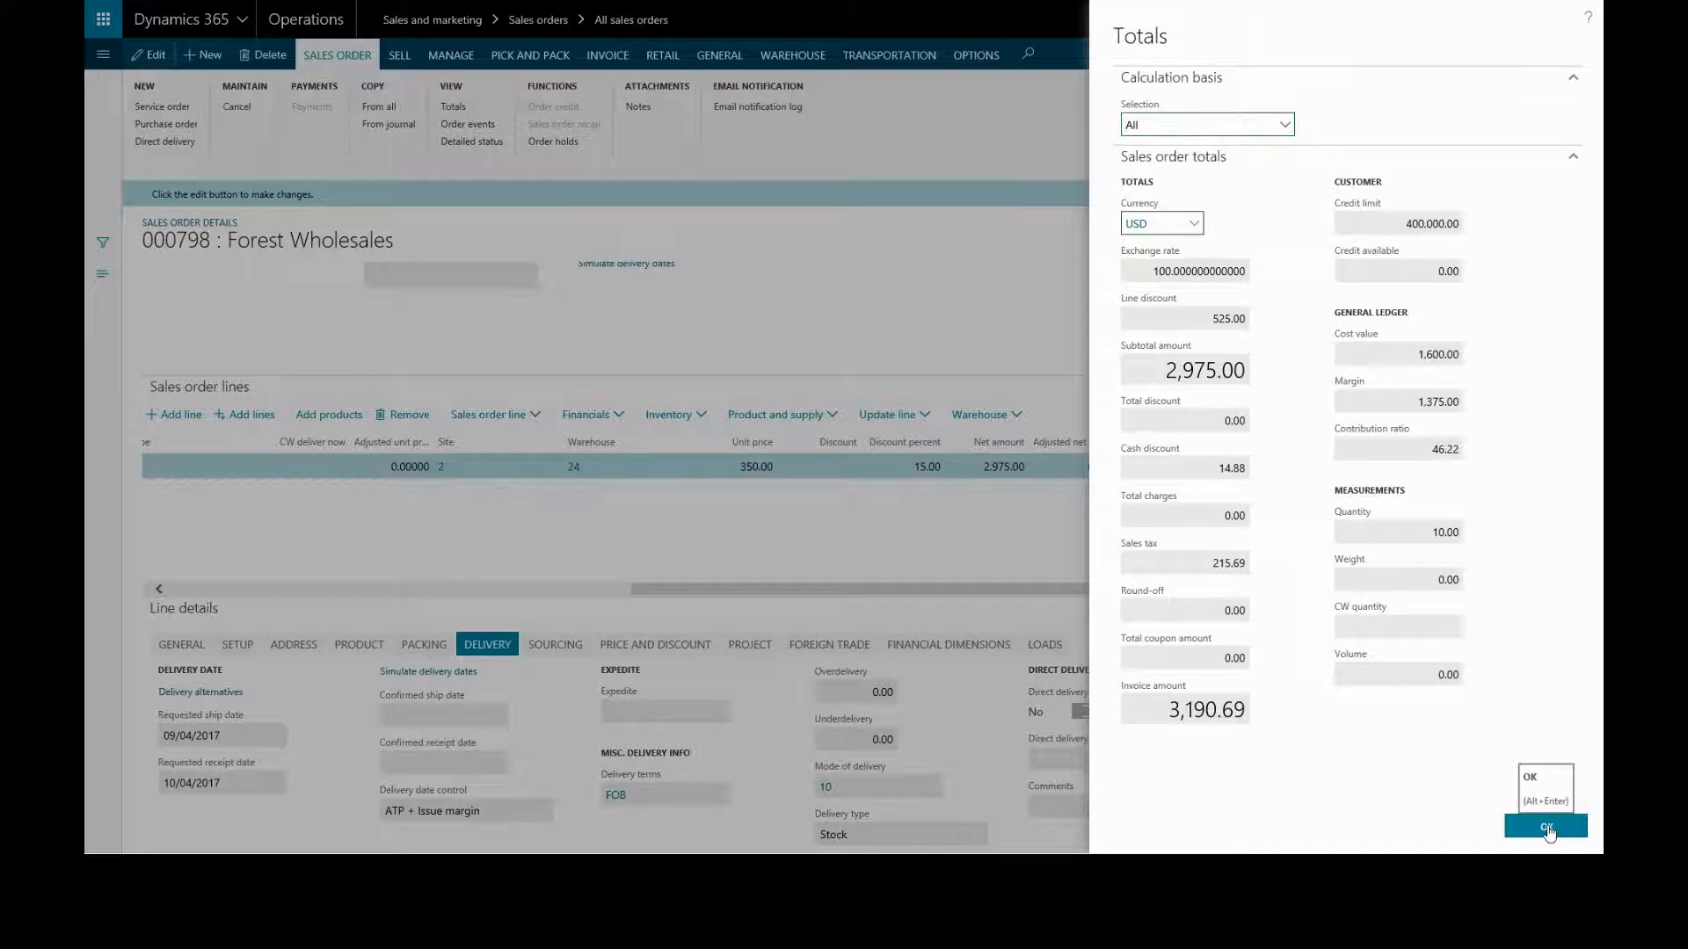
left_click(1543, 827)
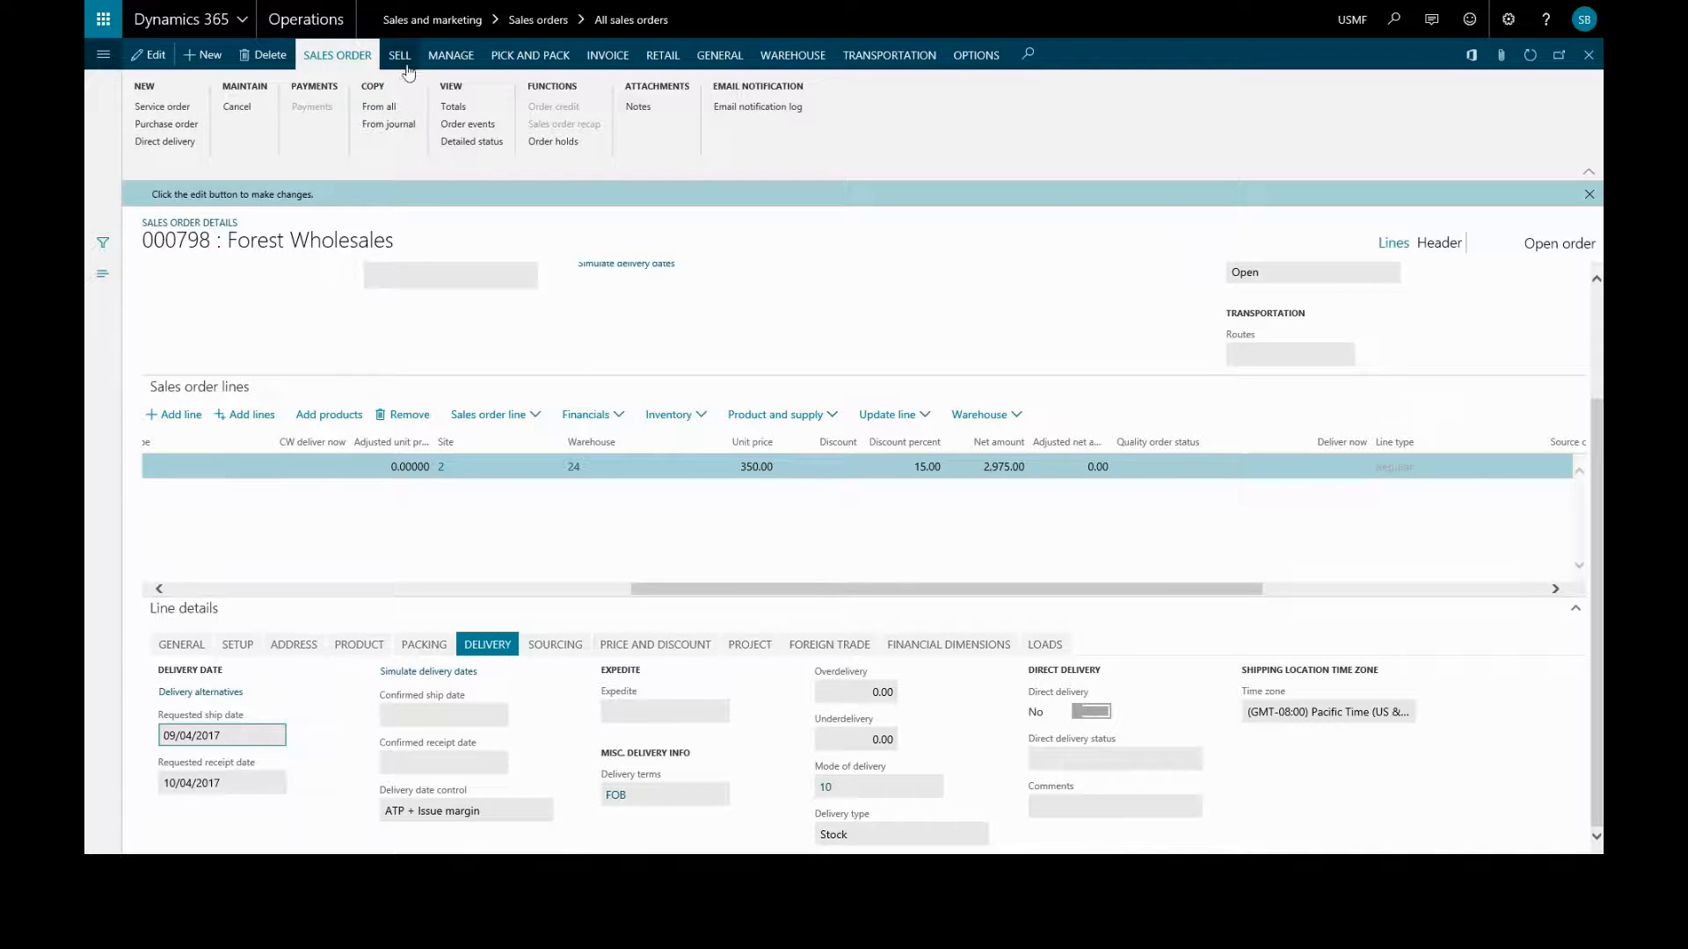
left_click(398, 54)
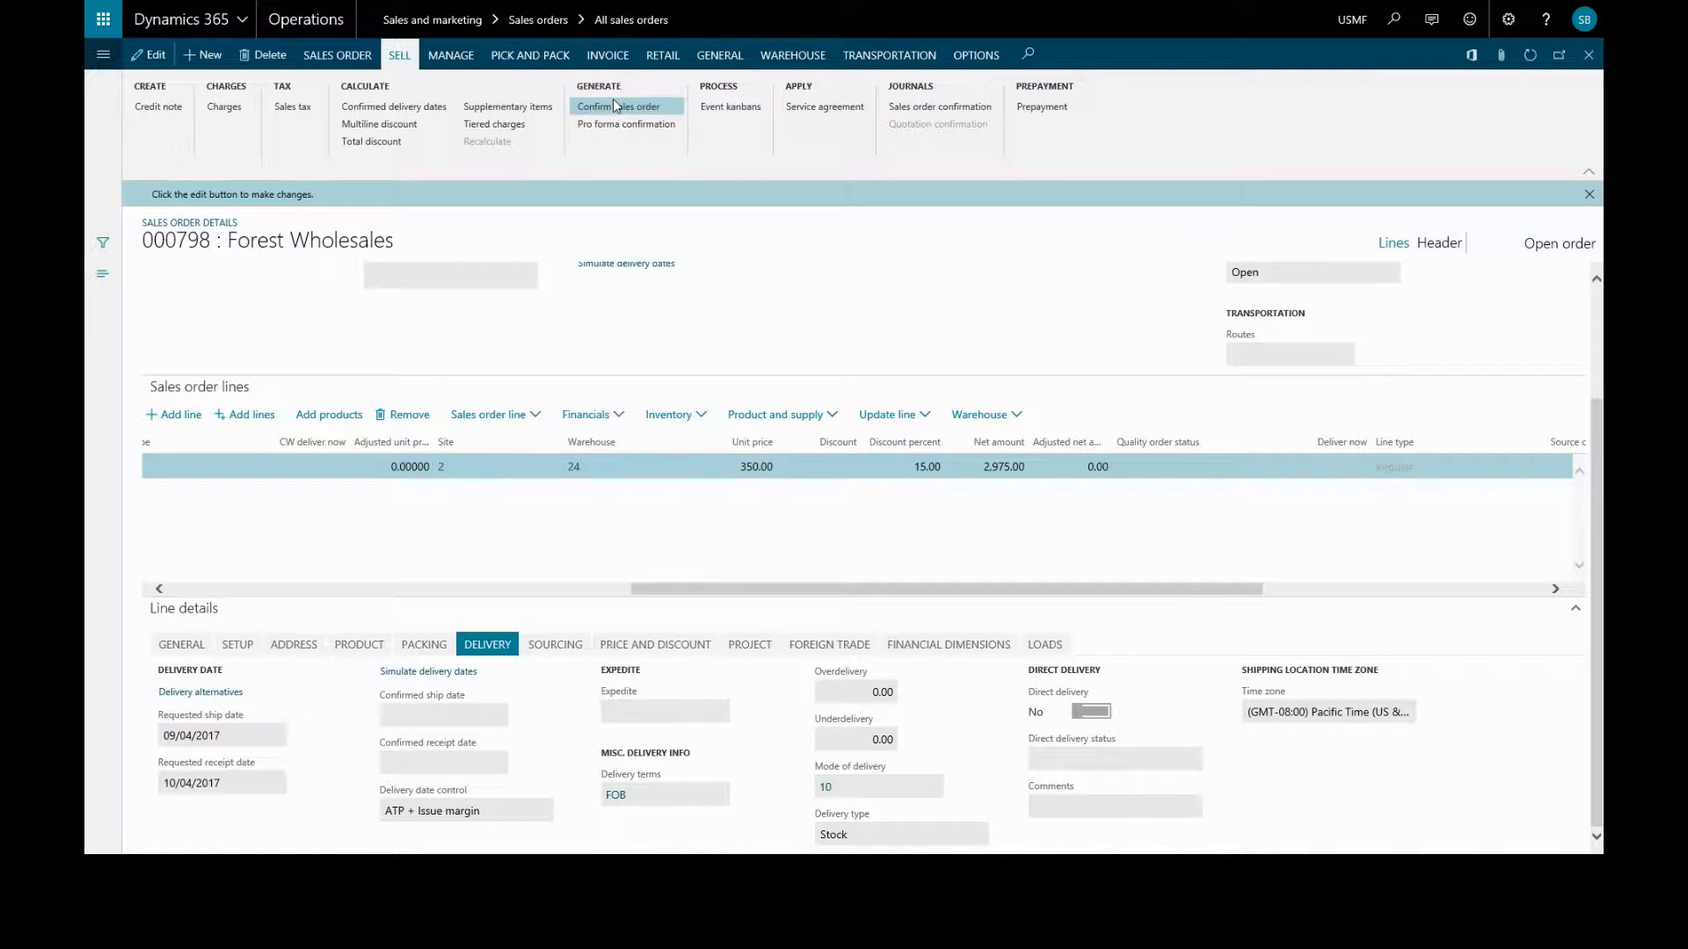
- Confirm sales order 000798 with Print confirmation off, accepting the no-print warning
left_click(617, 106)
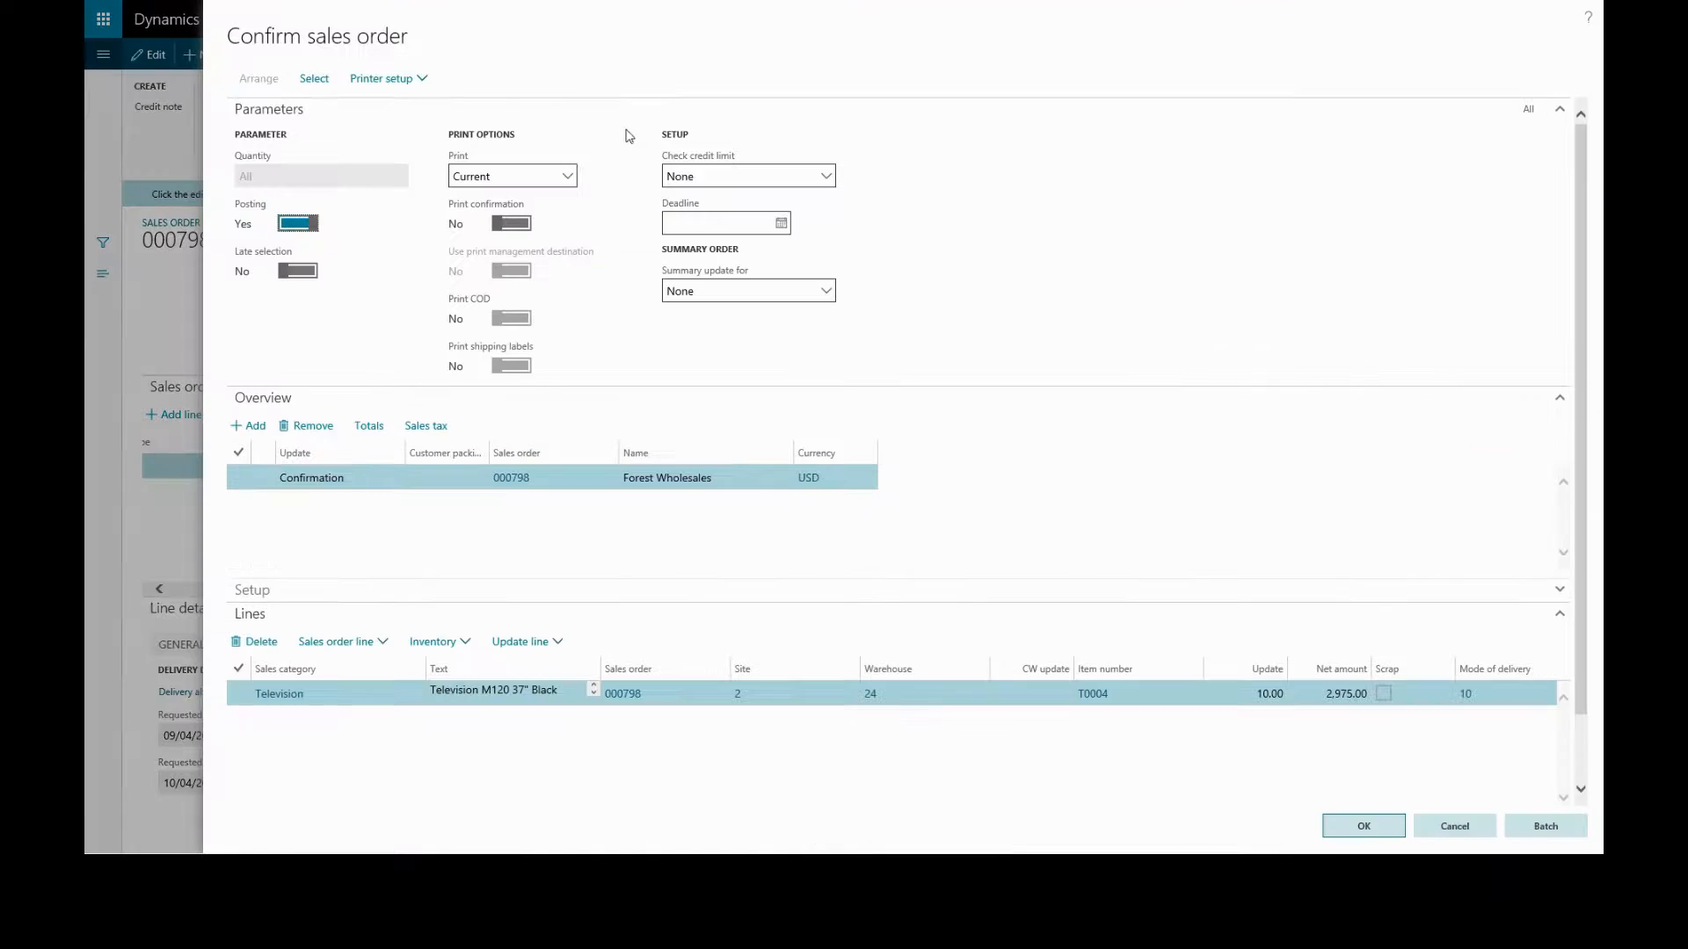
left_click(508, 224)
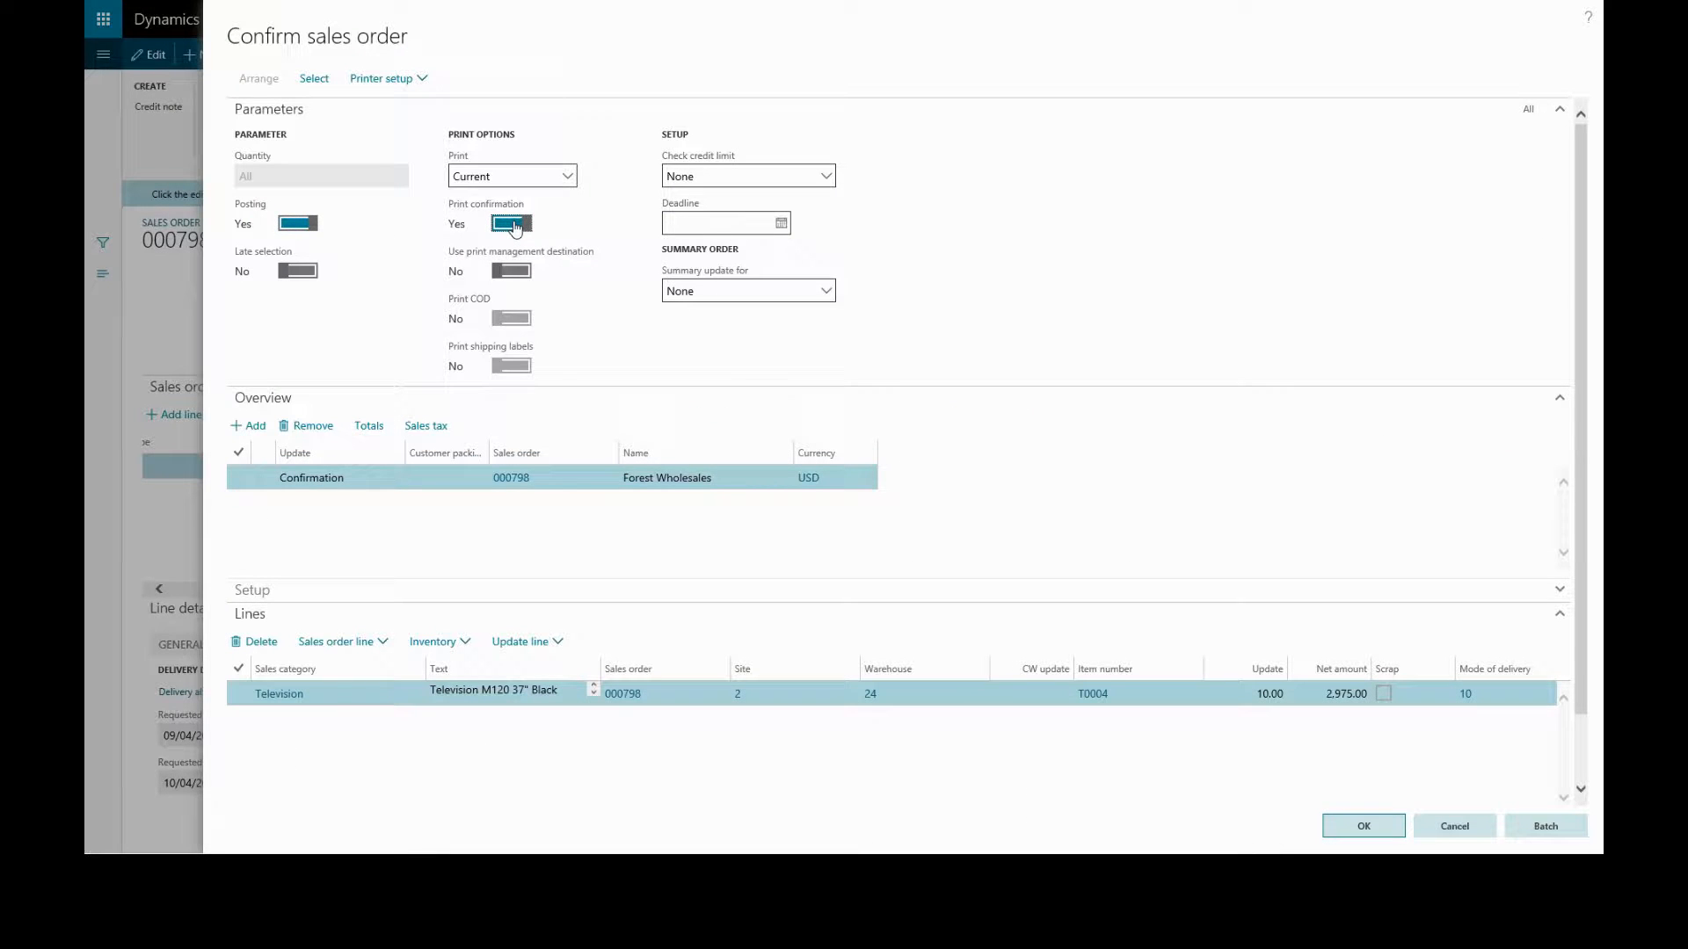
left_click(512, 224)
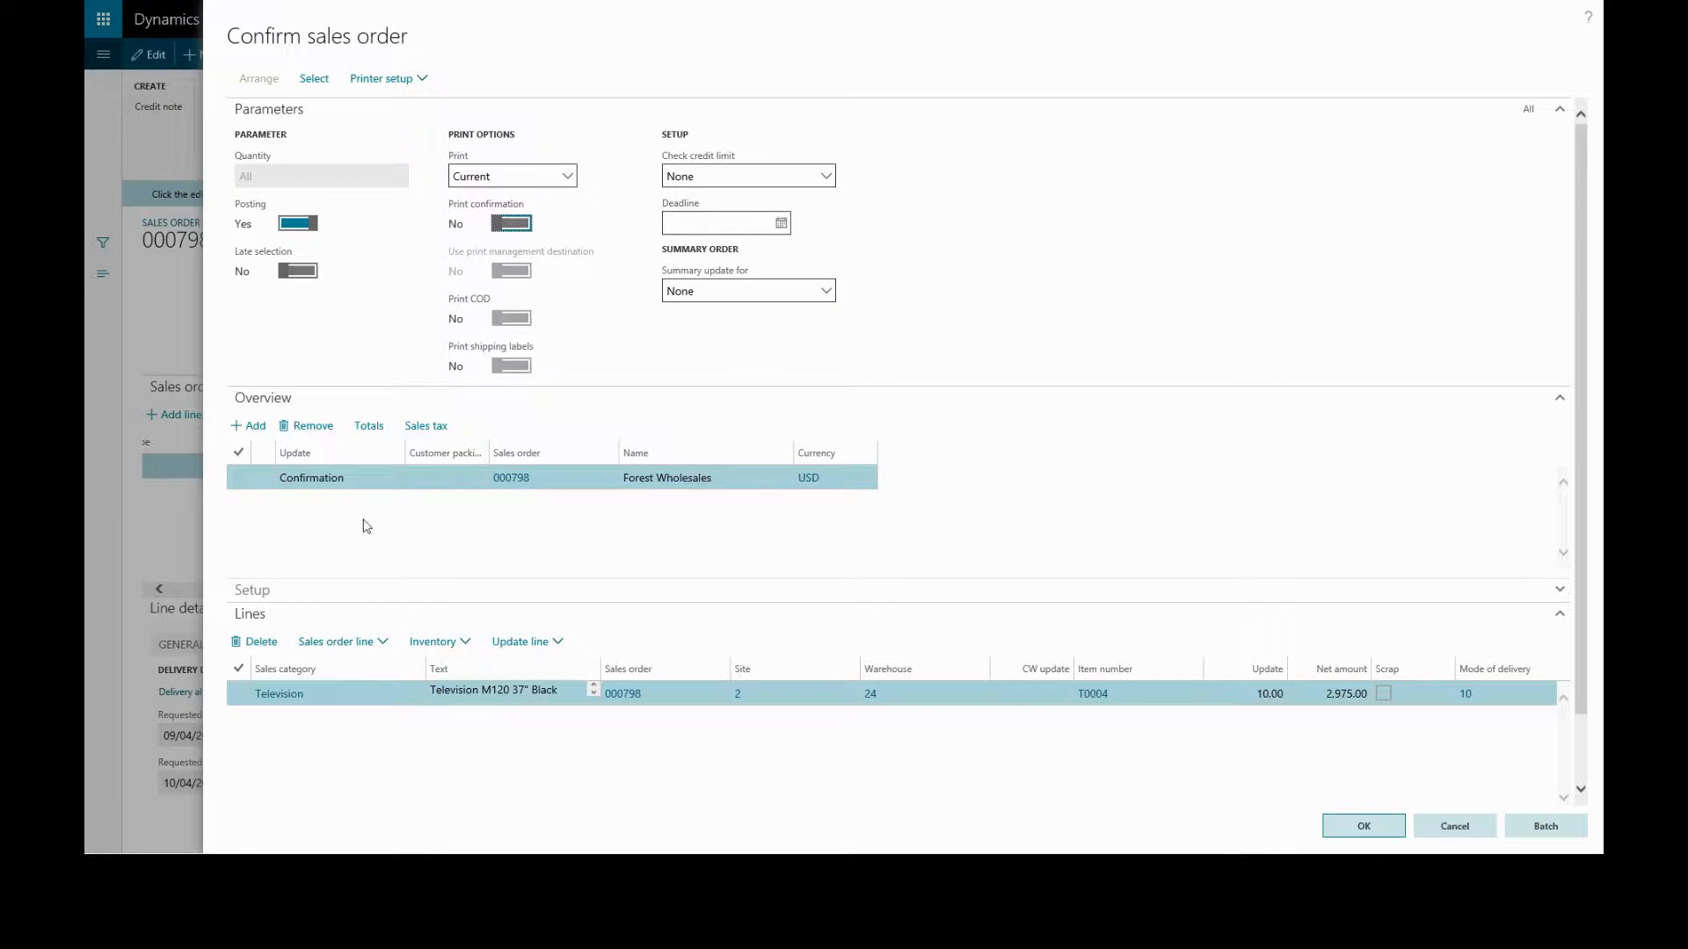
scroll("down", 3)
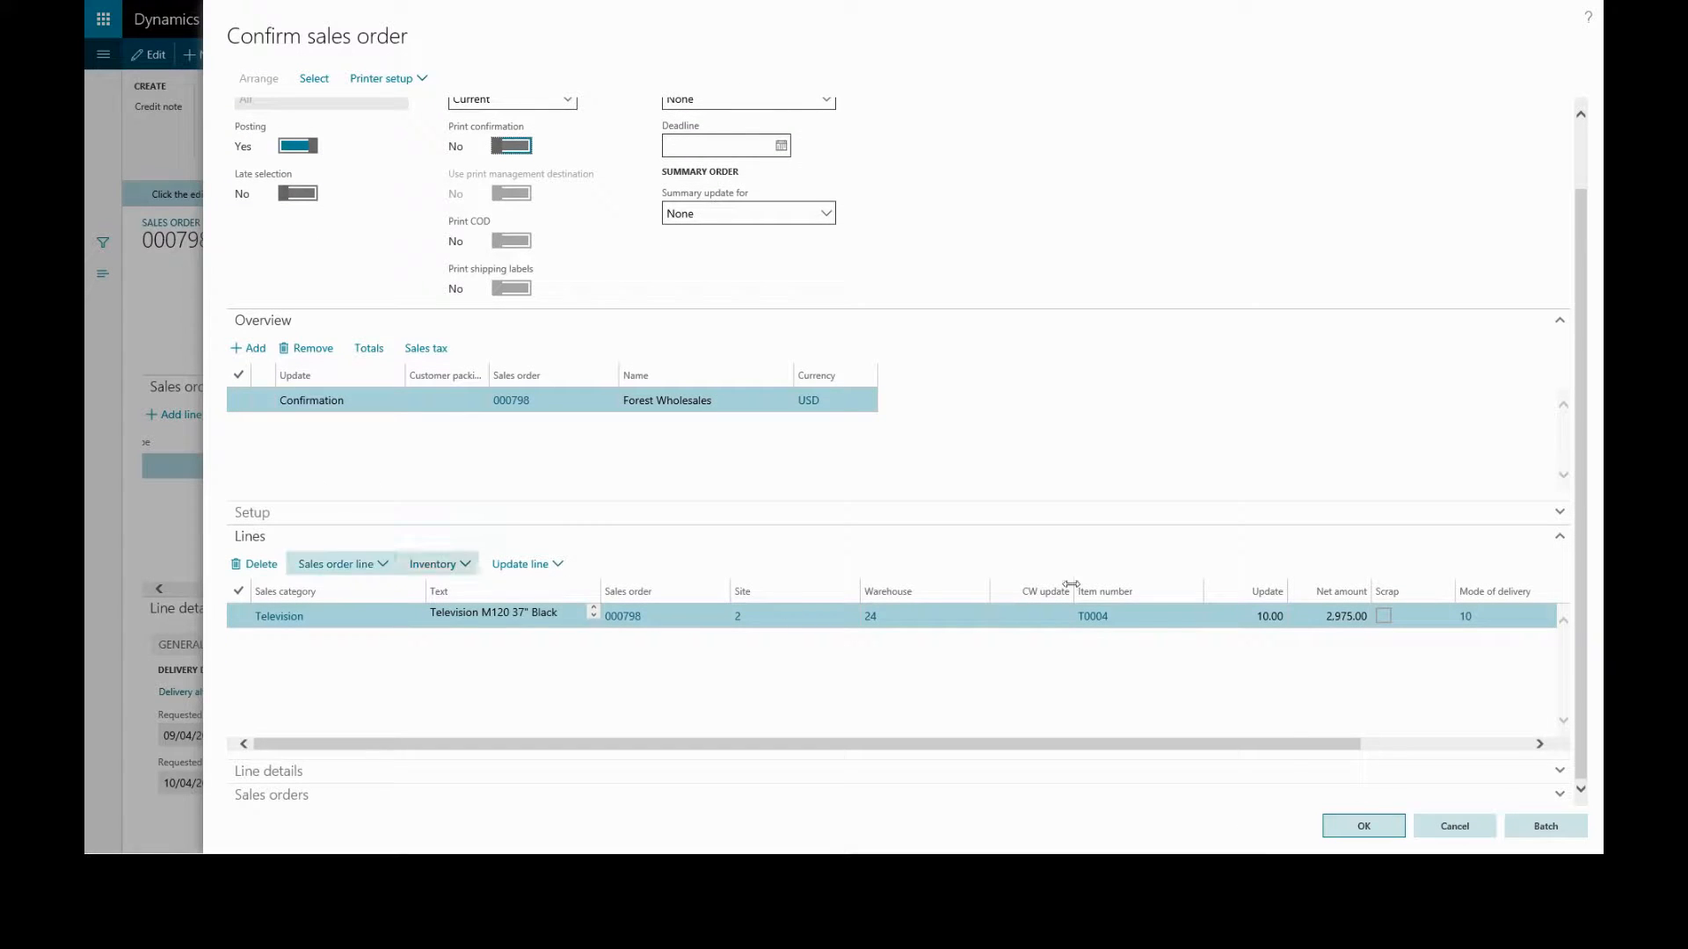
mouse_move(1349, 827)
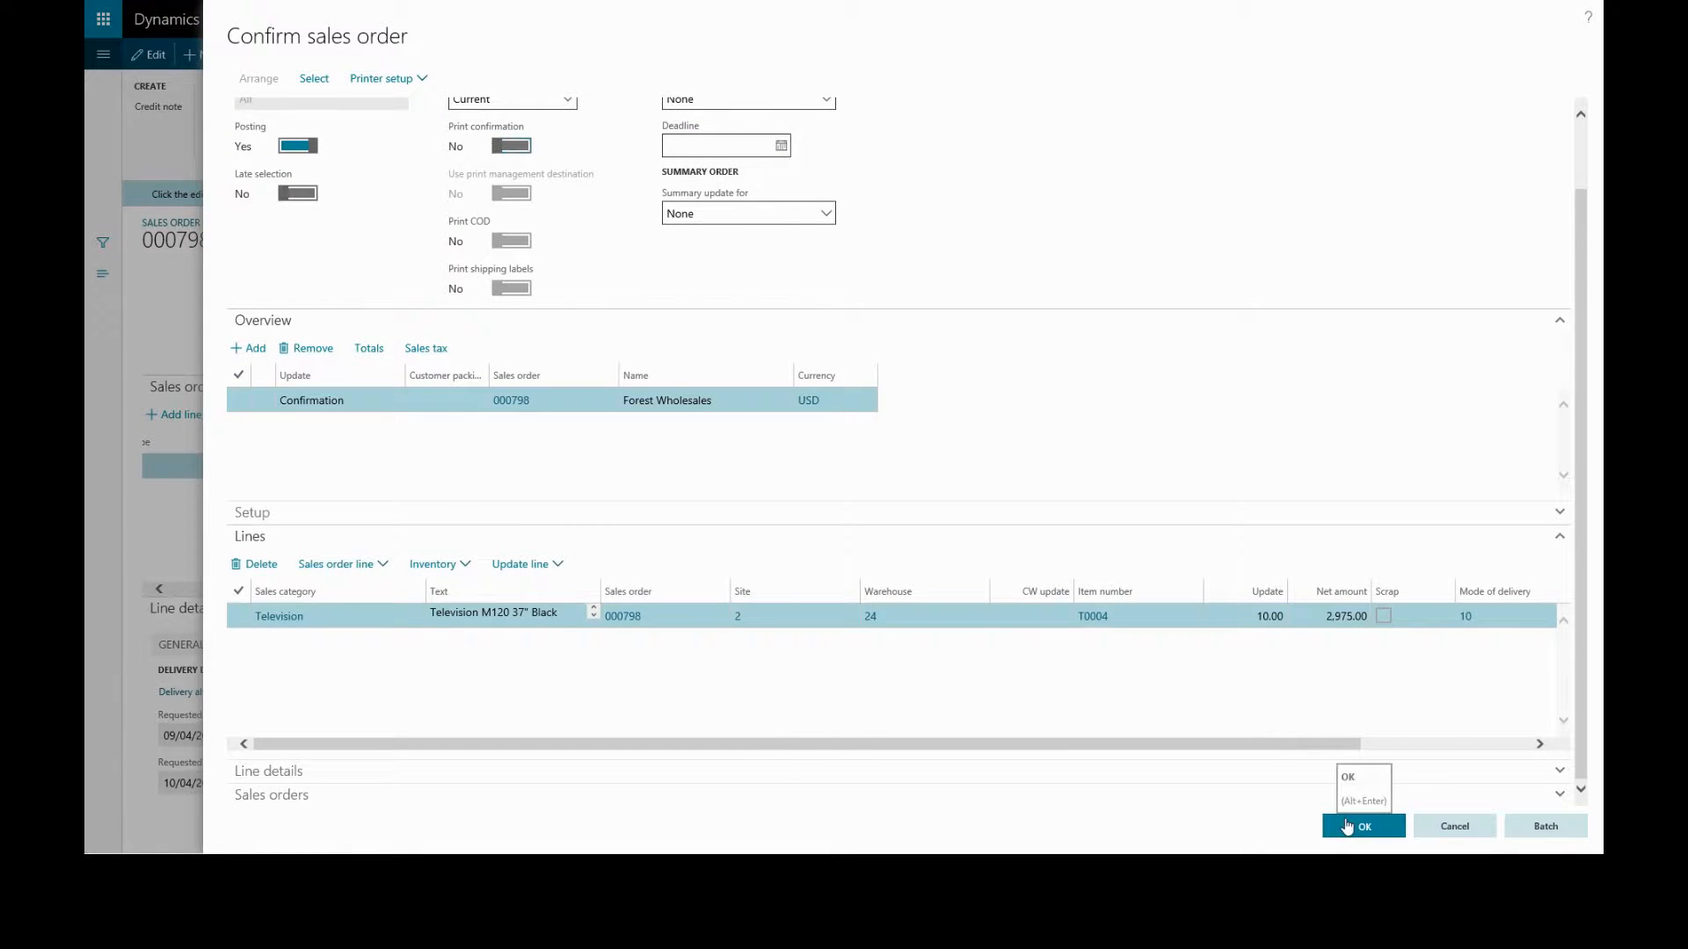
left_click(1362, 826)
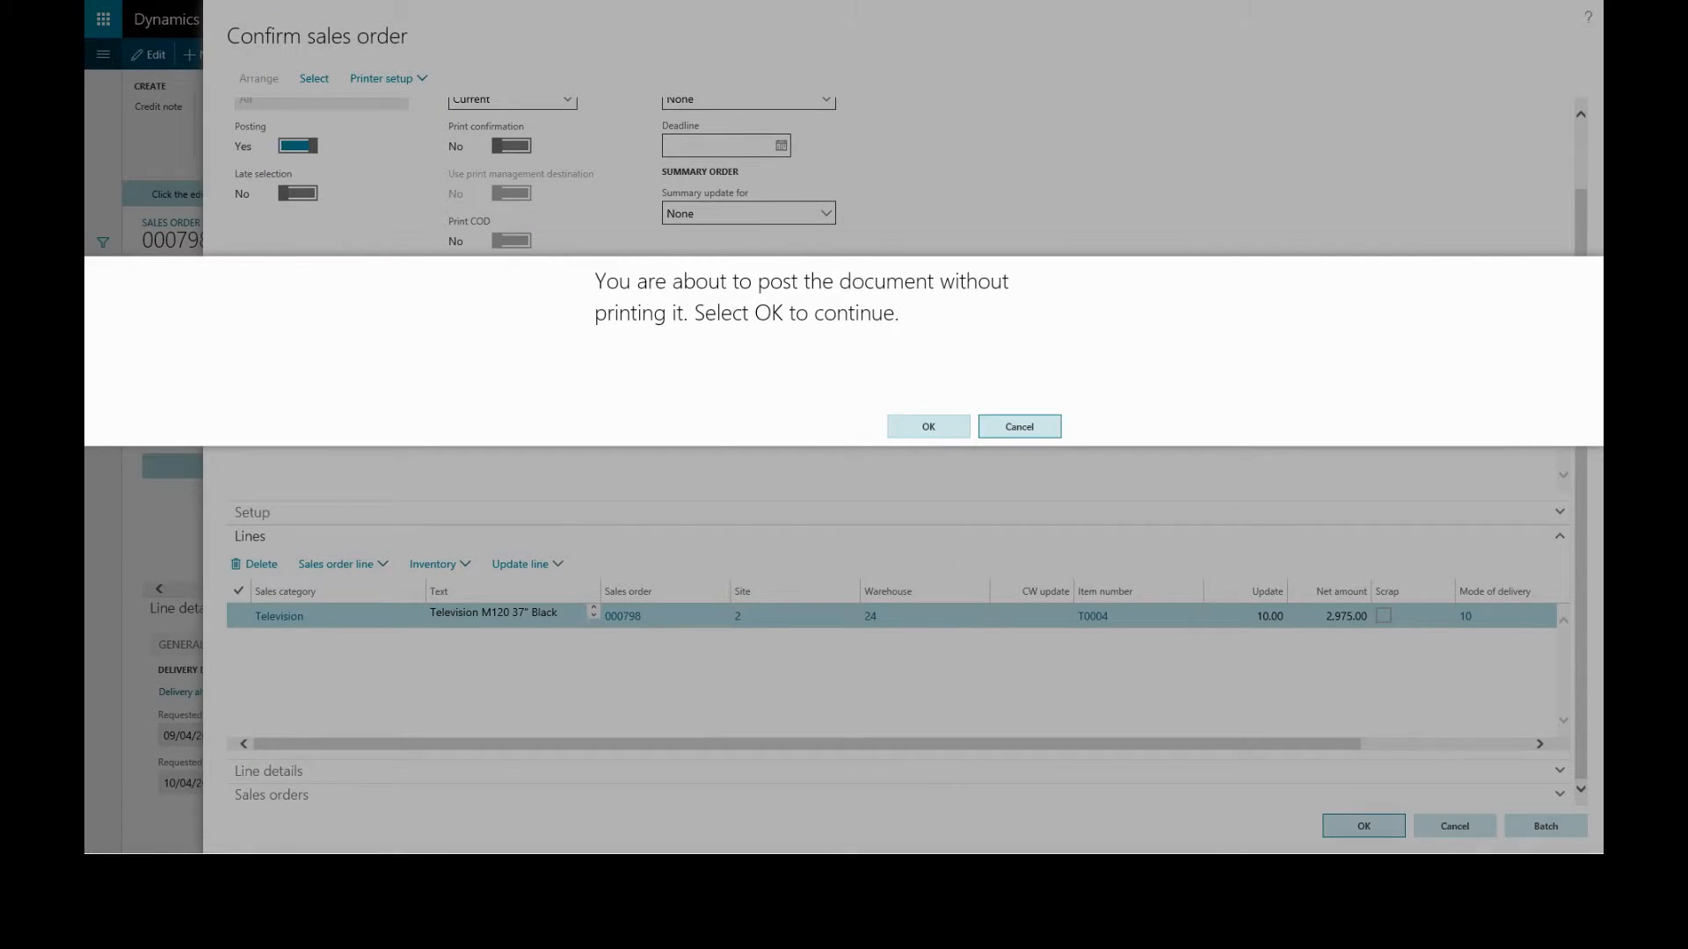
left_click(929, 426)
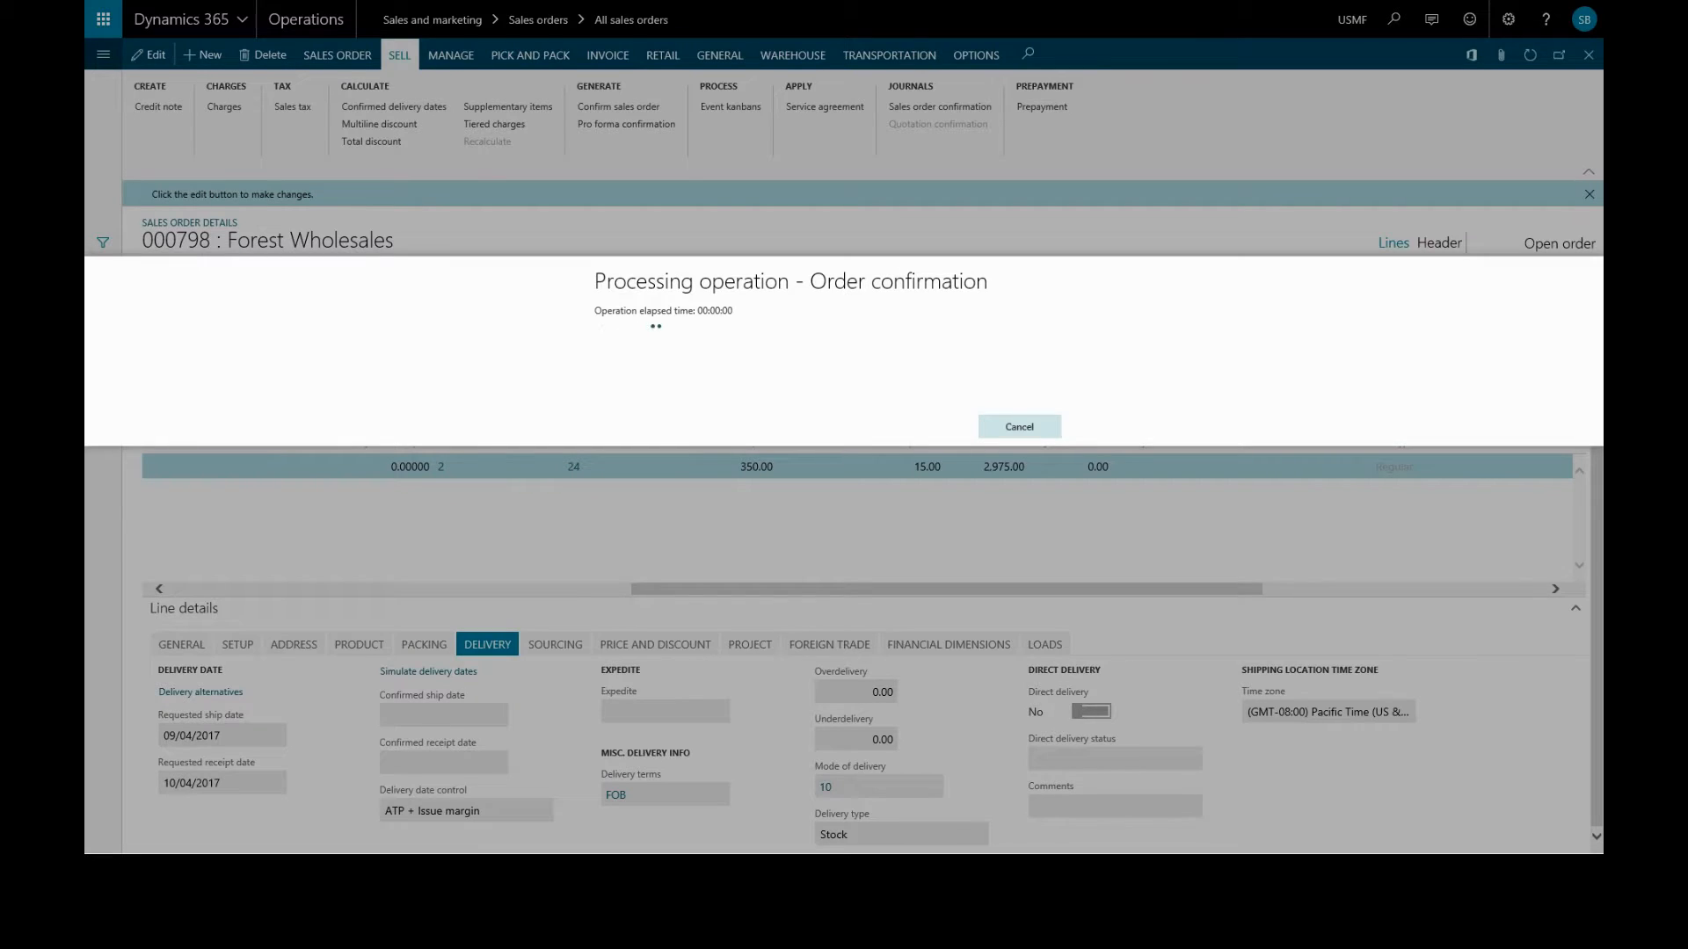